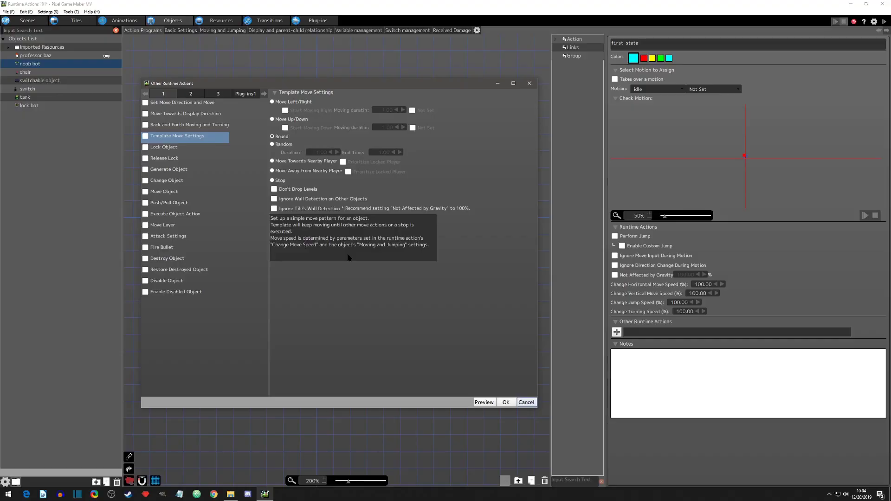
mouse_move(198, 143)
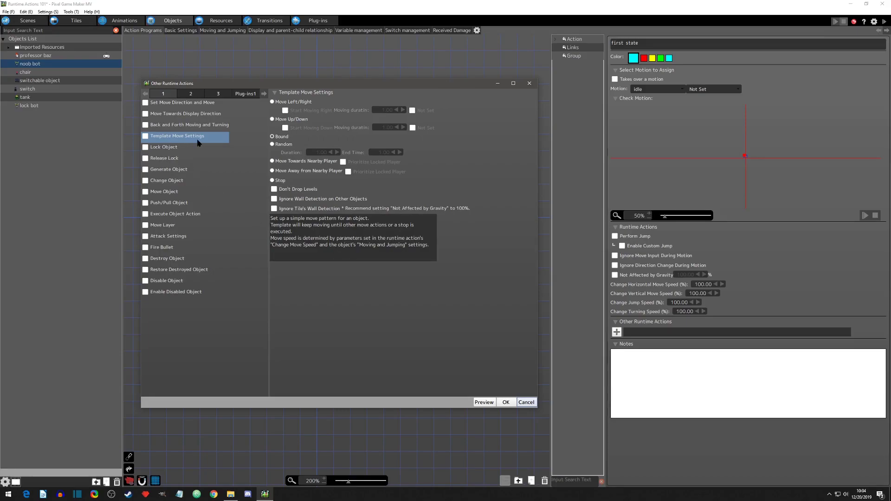
mouse_move(245, 137)
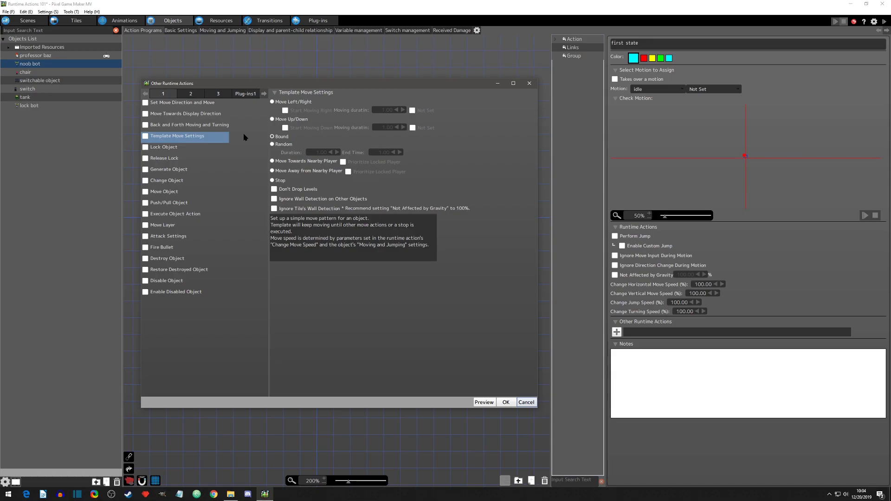
mouse_move(279, 86)
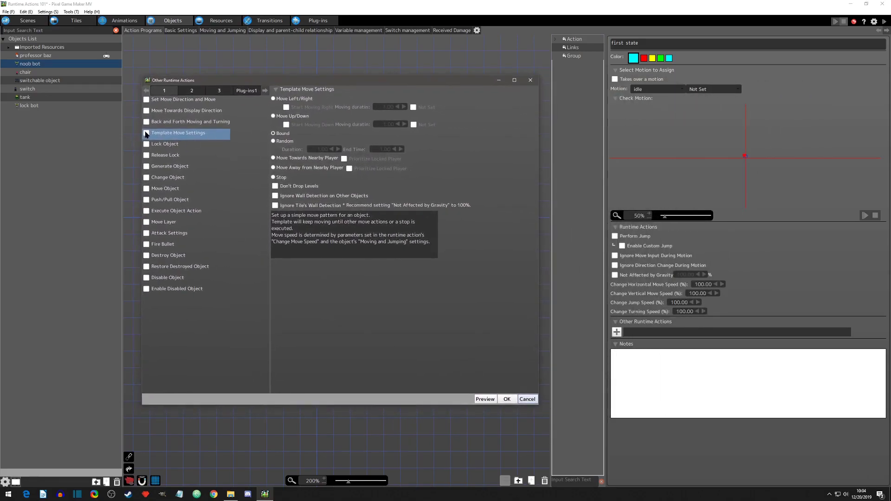
Step: Enable Template Move Settings for the noob bot with the Move Left/Right pattern at duration 1.00
click(147, 132)
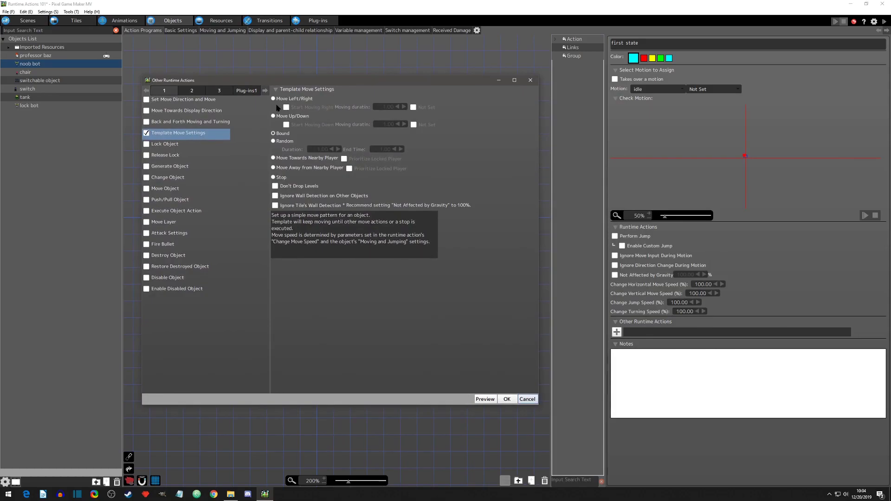
mouse_move(313, 98)
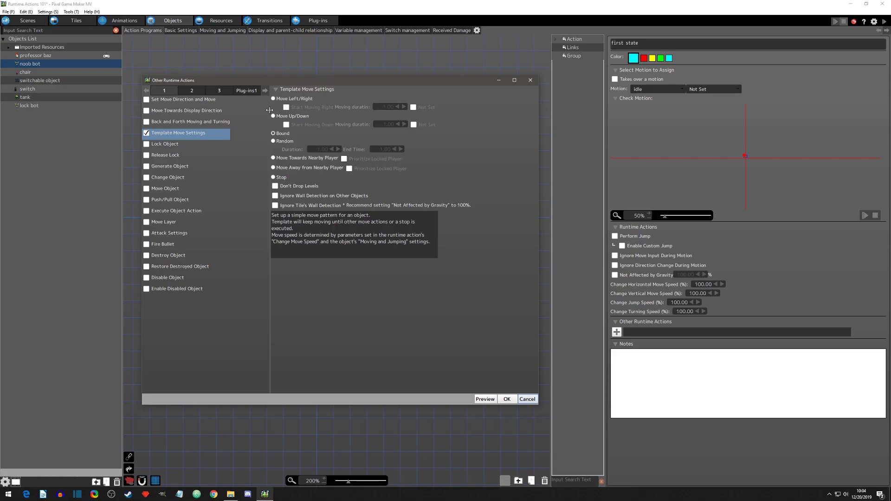
mouse_move(301, 127)
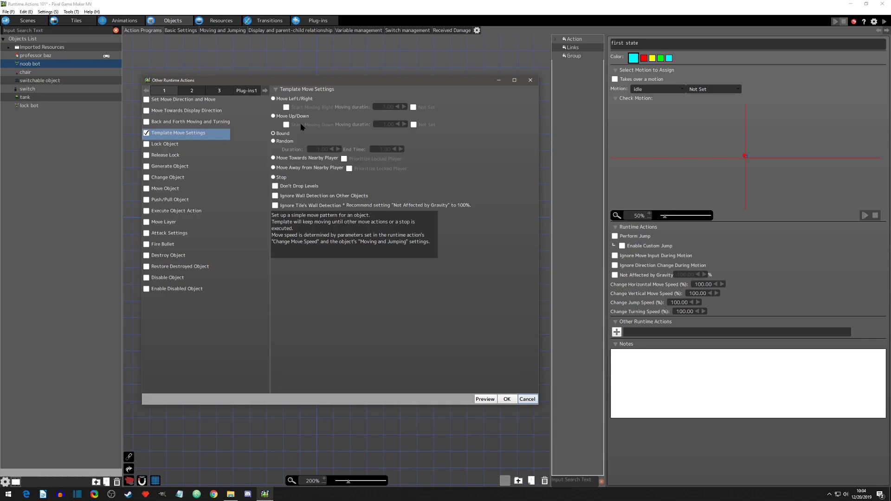
click(274, 99)
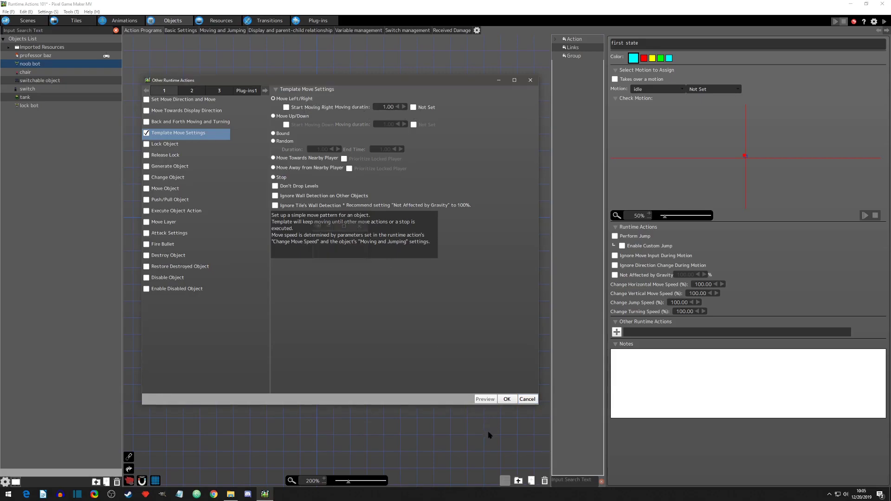
click(484, 399)
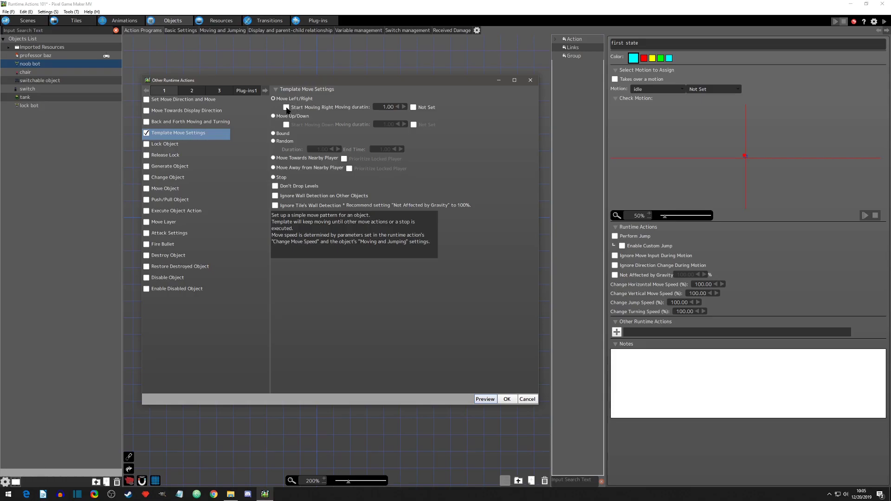
Step: Start the left/right pattern moving right with duration Not Set, previewing before and after
click(286, 107)
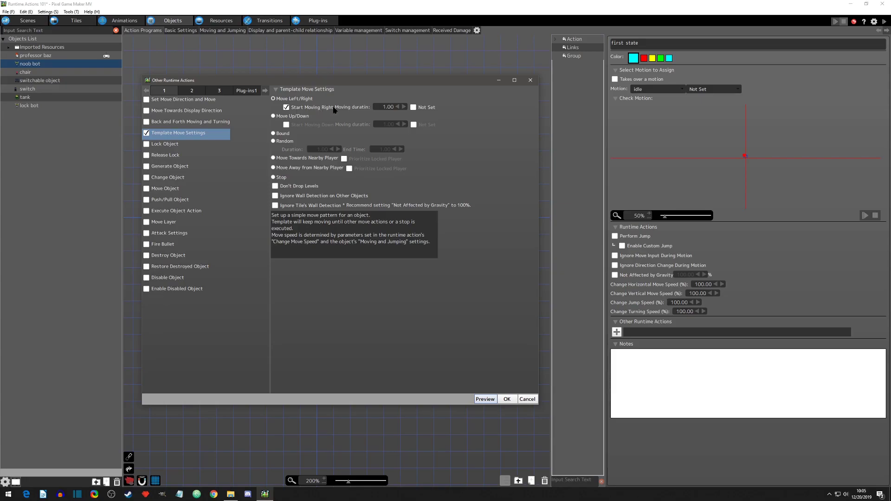
click(484, 399)
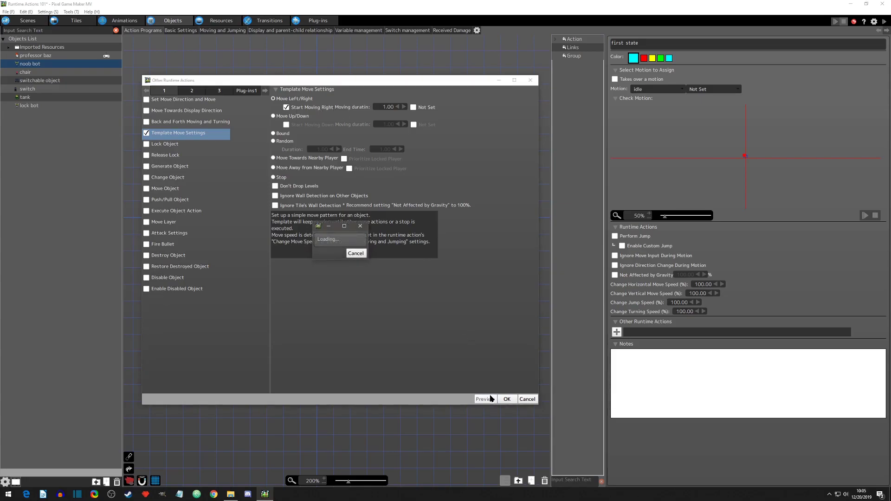
click(484, 399)
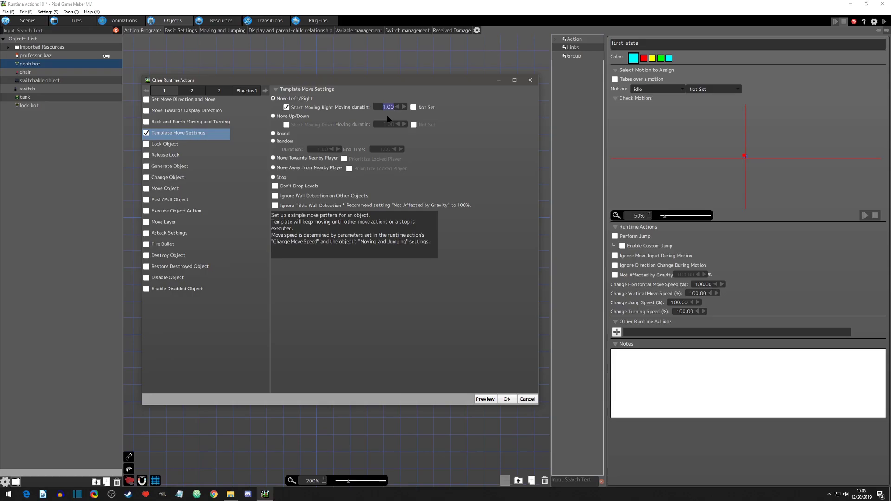
click(413, 107)
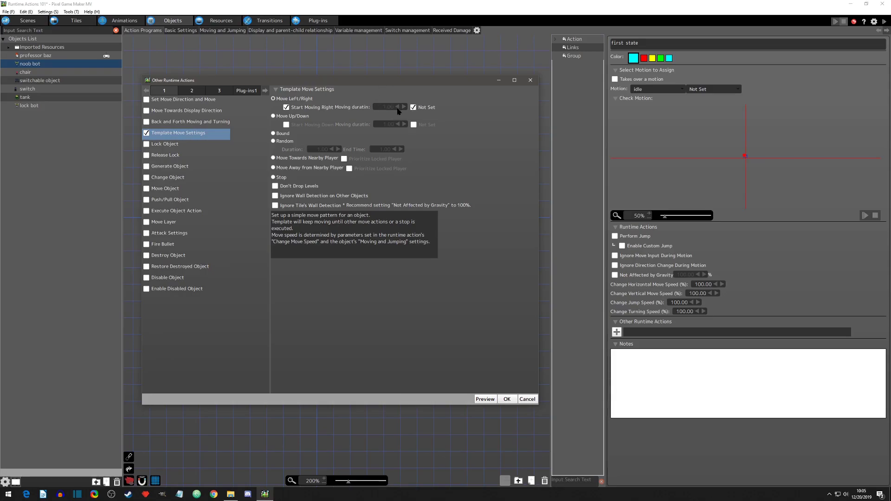
mouse_move(379, 281)
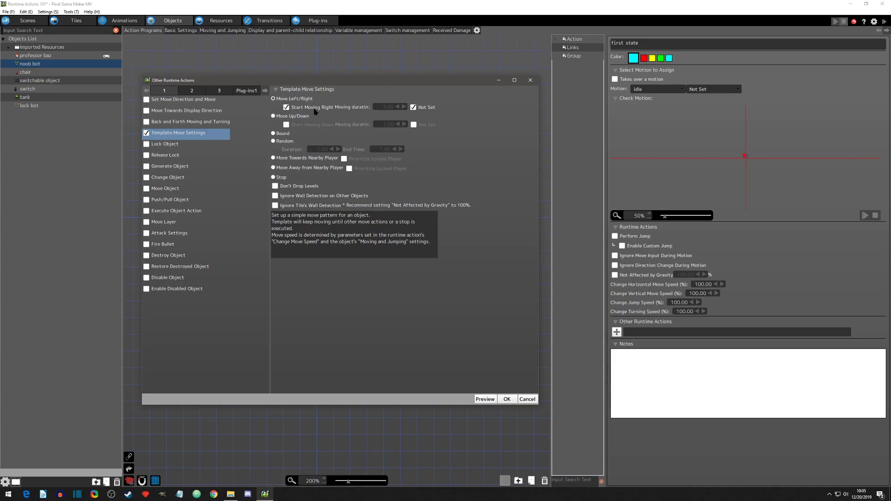
click(485, 399)
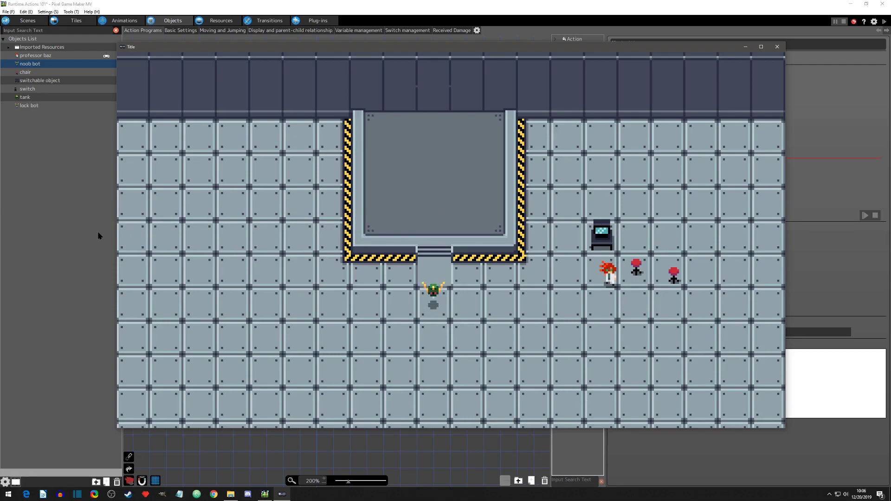
mouse_move(476, 221)
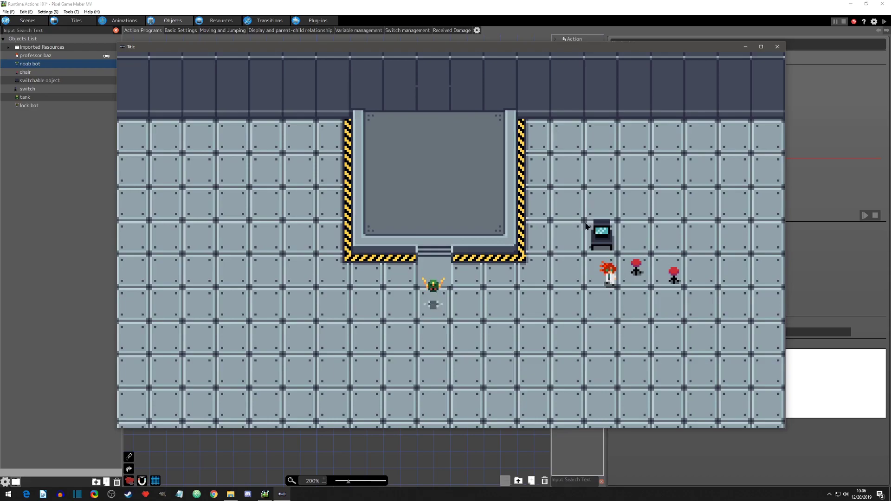
mouse_move(642, 177)
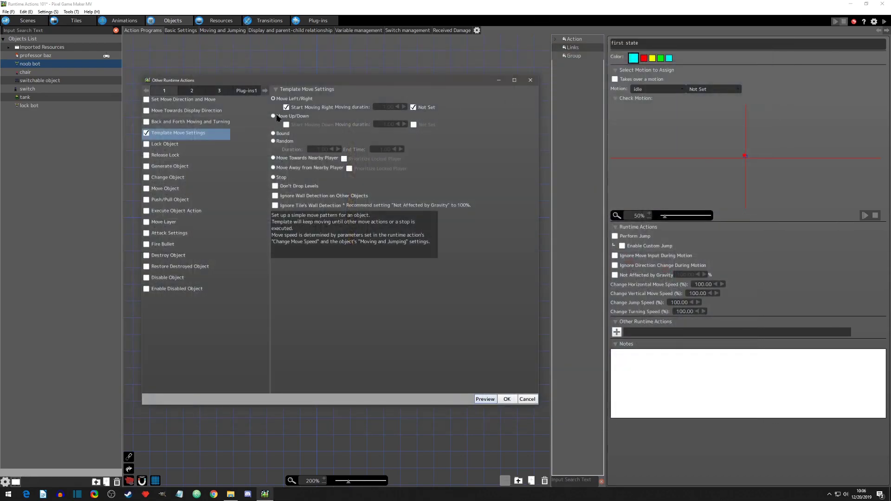
Step: Select the Move Up/Down pattern with 1.00 duration and preview the bot
click(274, 116)
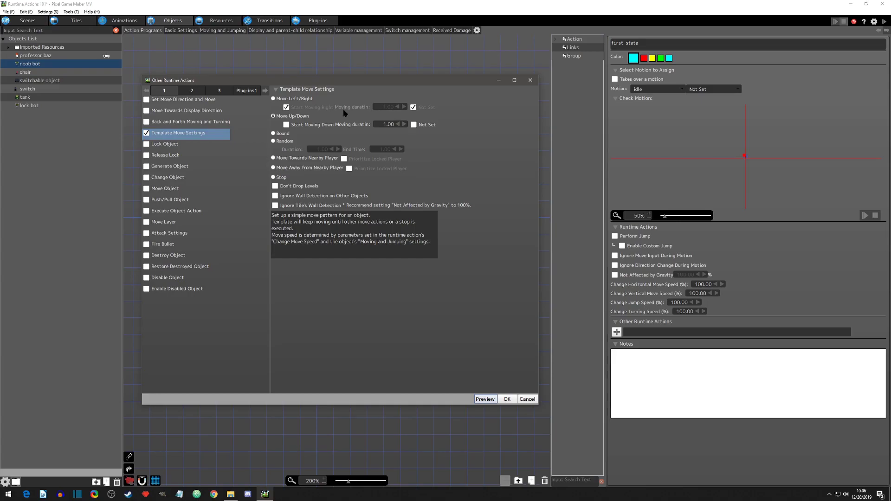
mouse_move(303, 117)
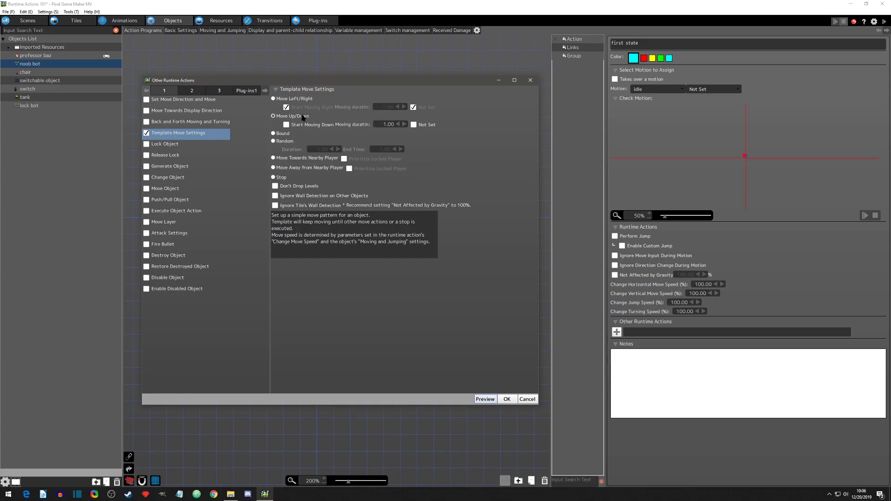
click(485, 399)
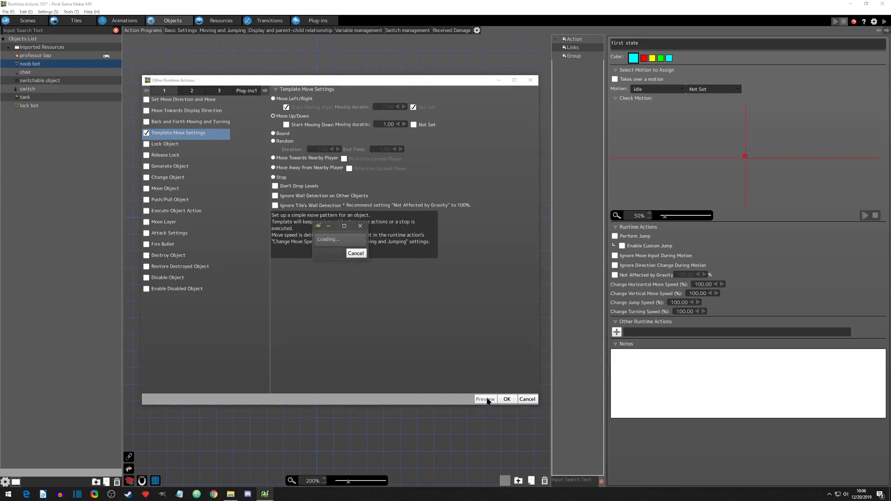
click(485, 399)
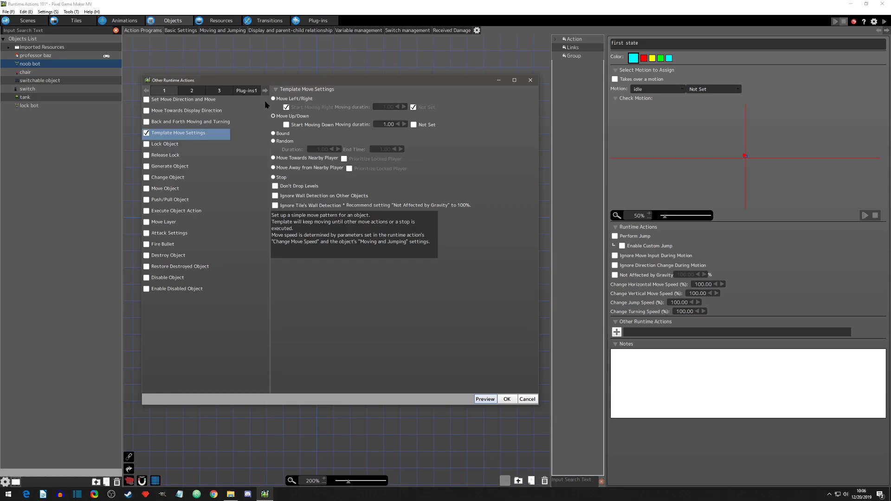
mouse_move(311, 131)
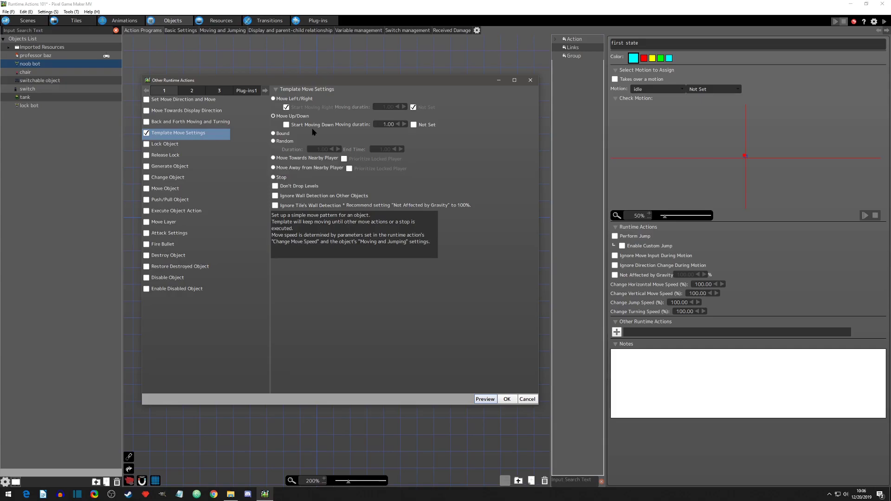
mouse_move(273, 134)
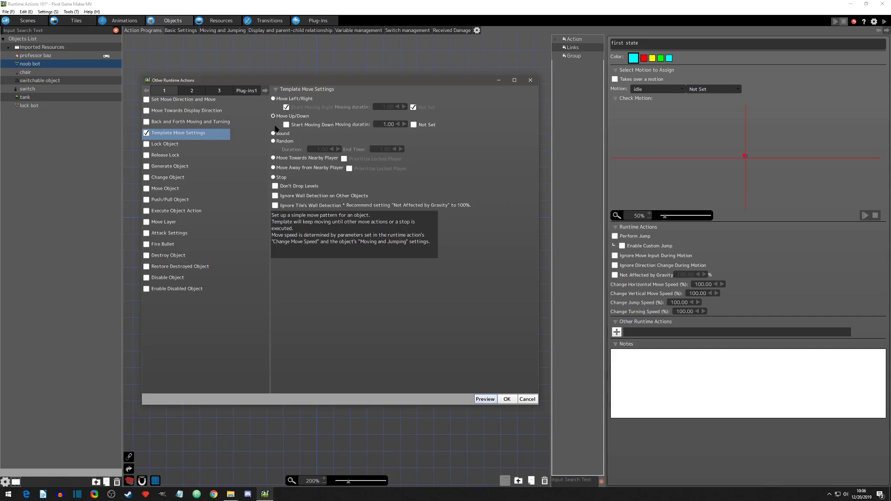
Step: Try Bound, then set Random movement with 0.10 duration and 1.00 end time, and preview
click(273, 99)
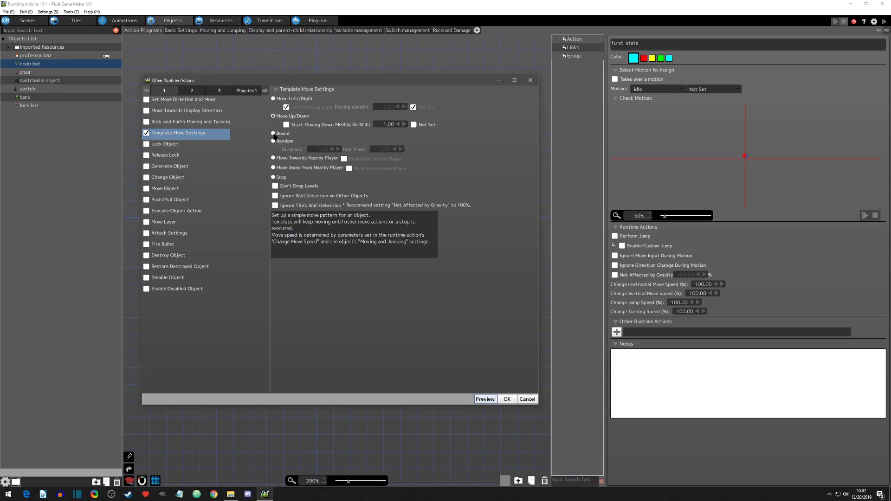
click(273, 134)
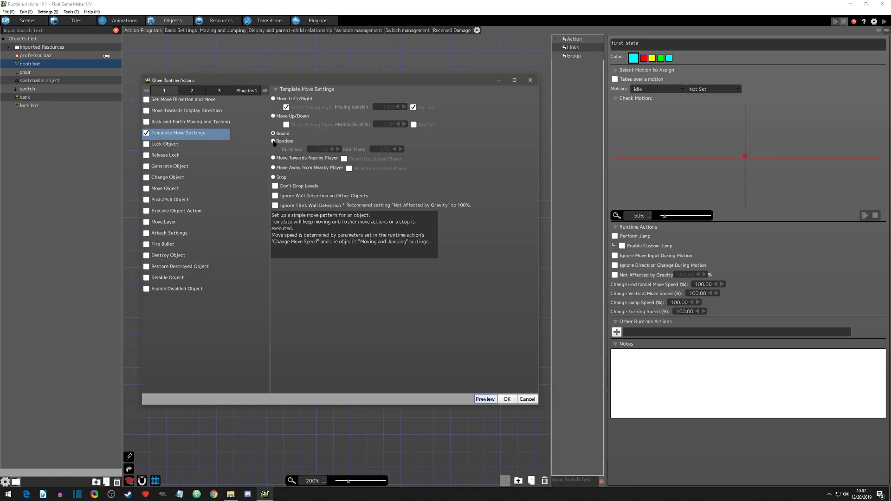
click(273, 141)
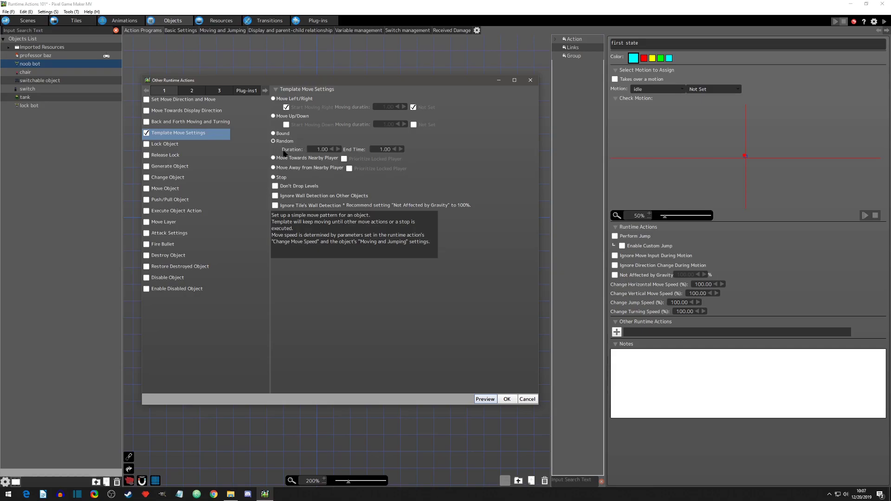
mouse_move(368, 156)
text(0.1)
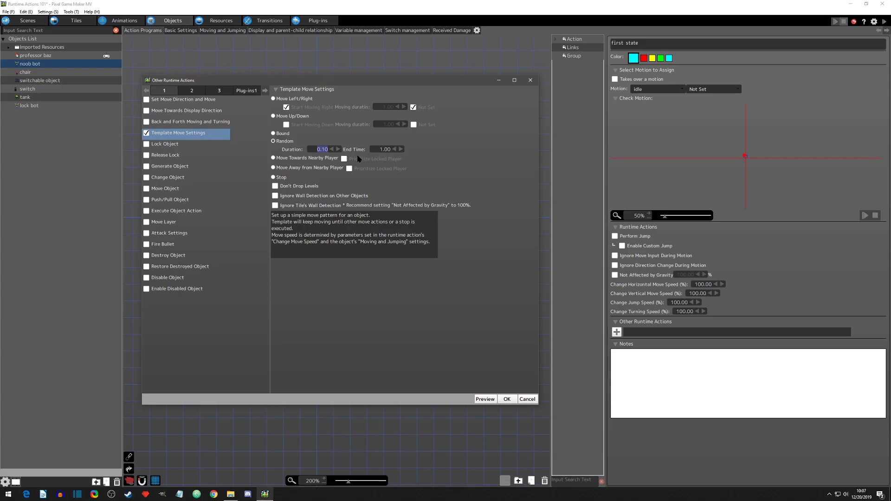
mouse_move(359, 153)
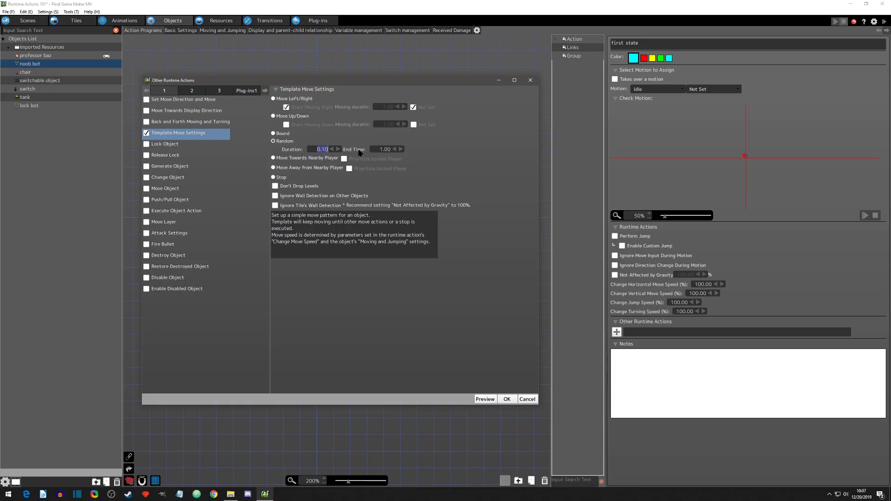
click(274, 177)
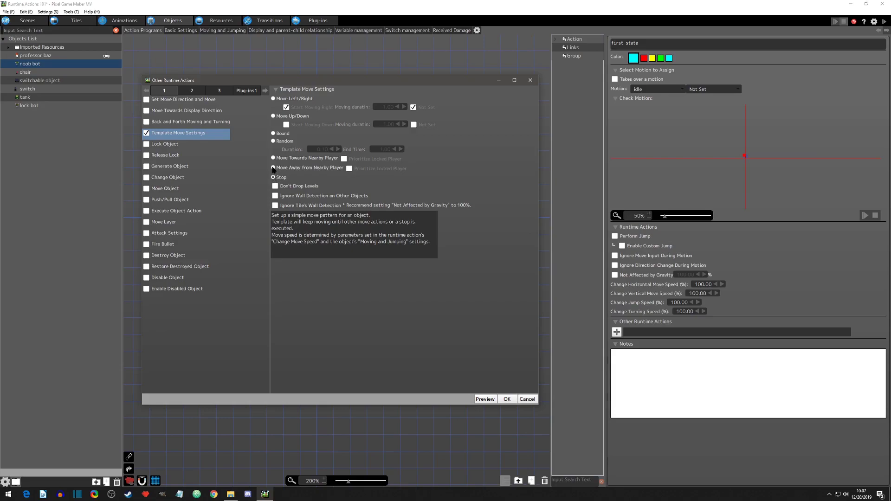
click(273, 141)
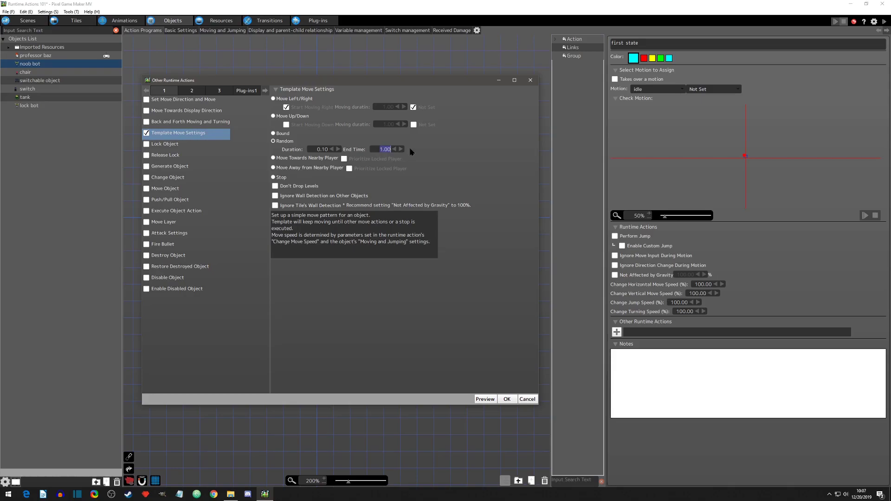
click(321, 149)
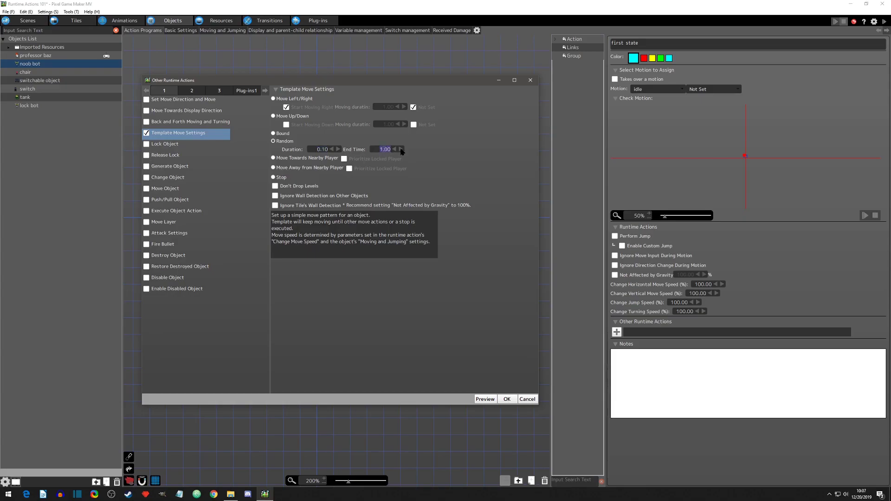
click(485, 399)
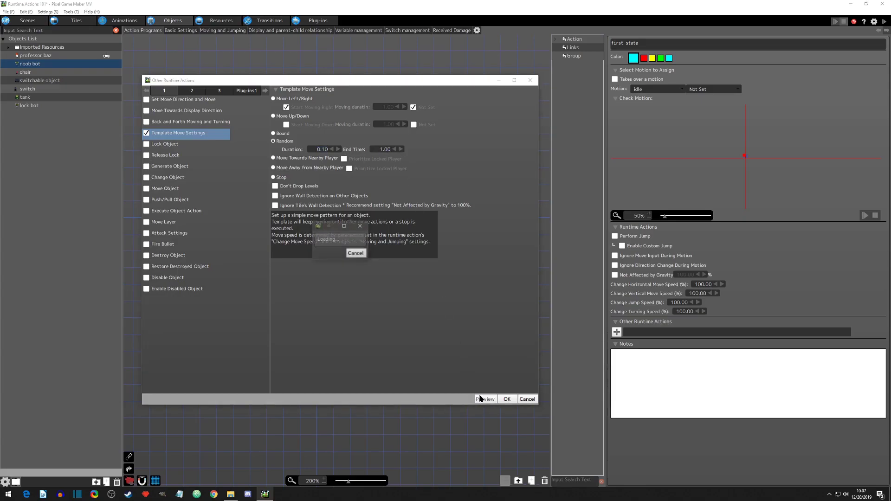
click(485, 399)
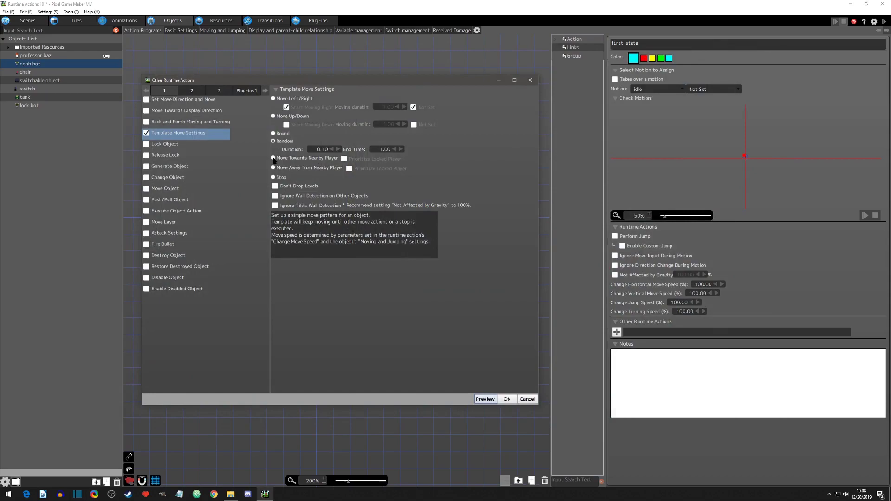
Step: Try Move Away from Nearby Player, then settle on Move Towards Nearby Player
click(273, 167)
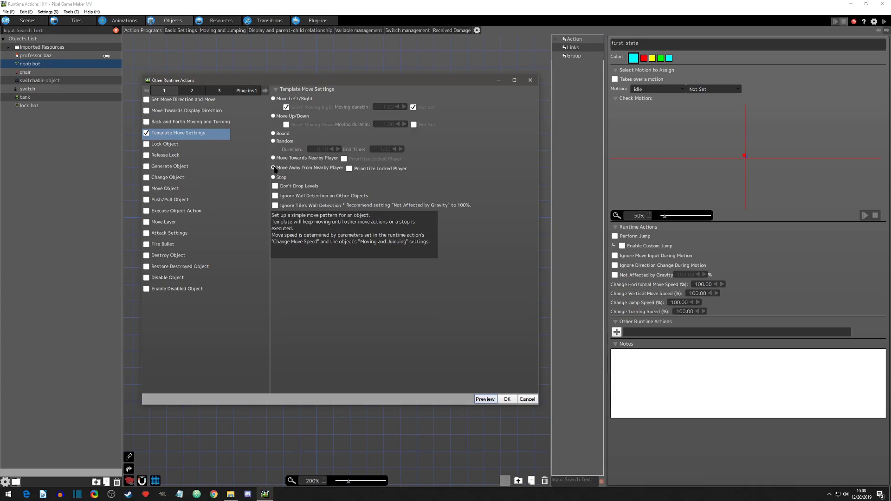
click(273, 168)
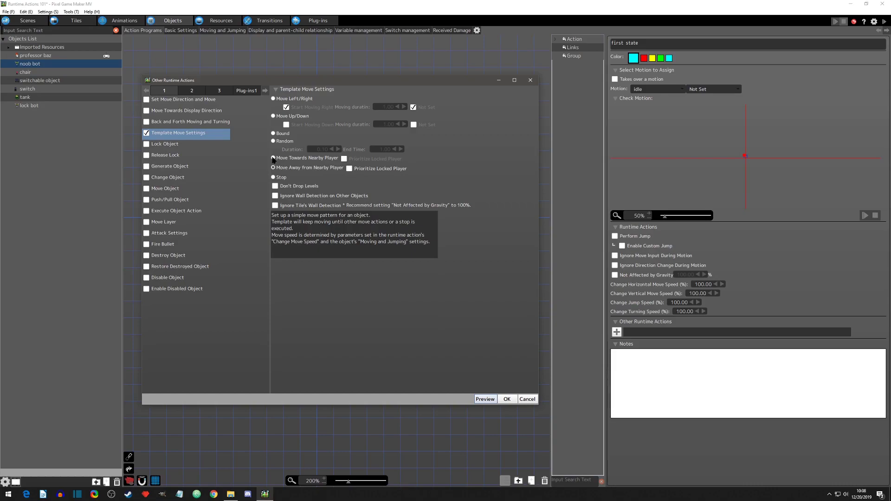
click(273, 158)
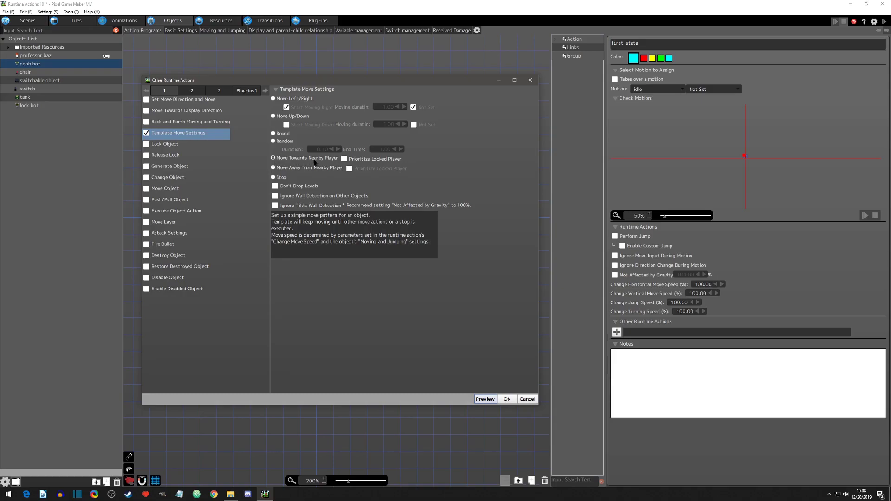
mouse_move(332, 163)
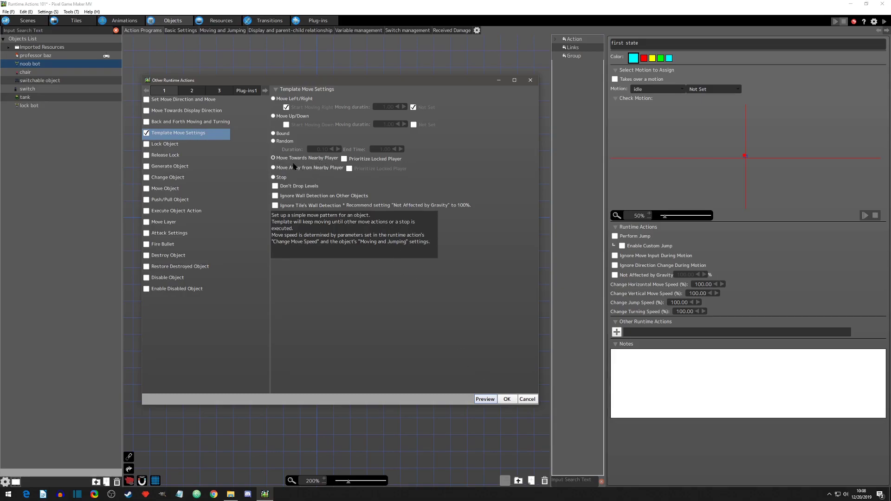
mouse_move(426, 243)
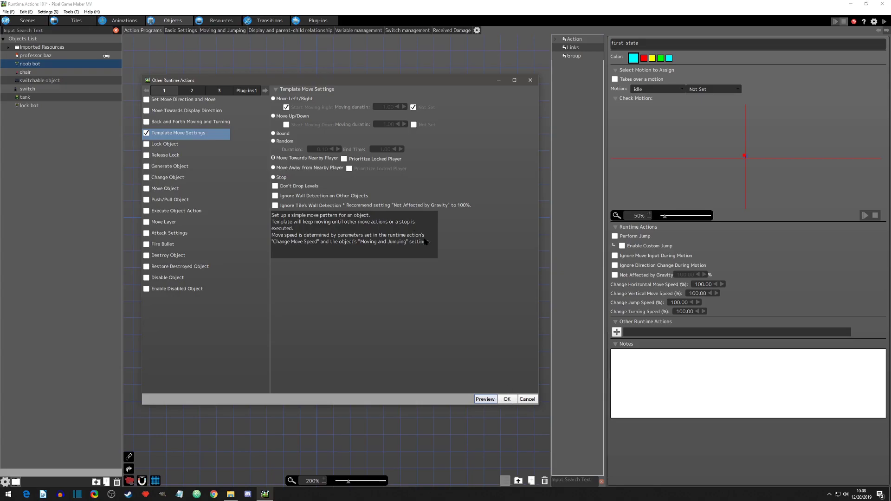
Step: Preview the room to watch the noob bot chase the player
click(505, 399)
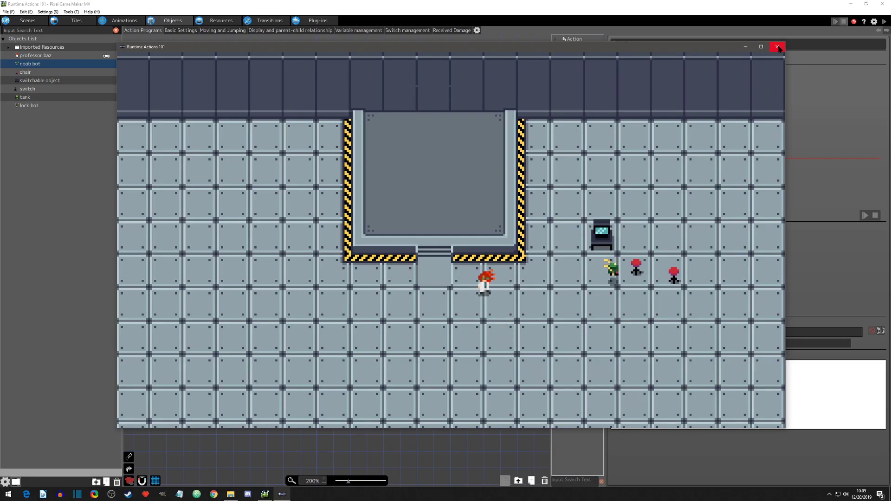
mouse_move(776, 47)
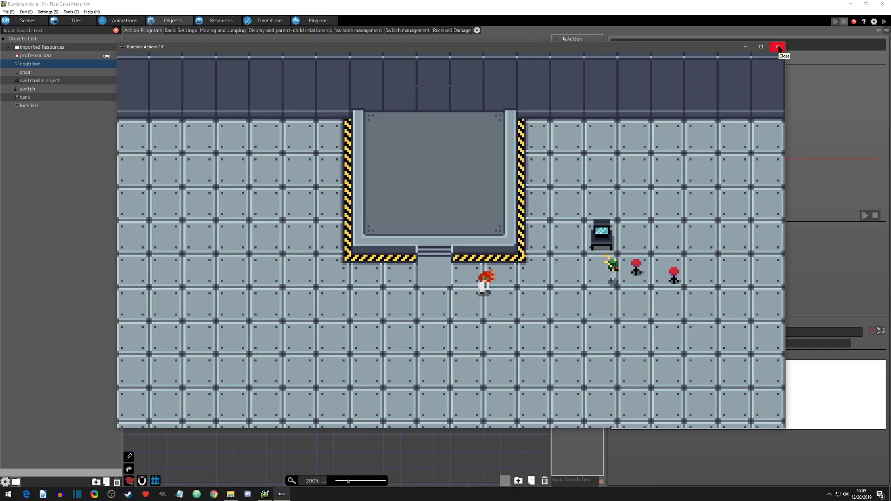
Step: Close the preview and review professor baz's Object Settings
click(777, 46)
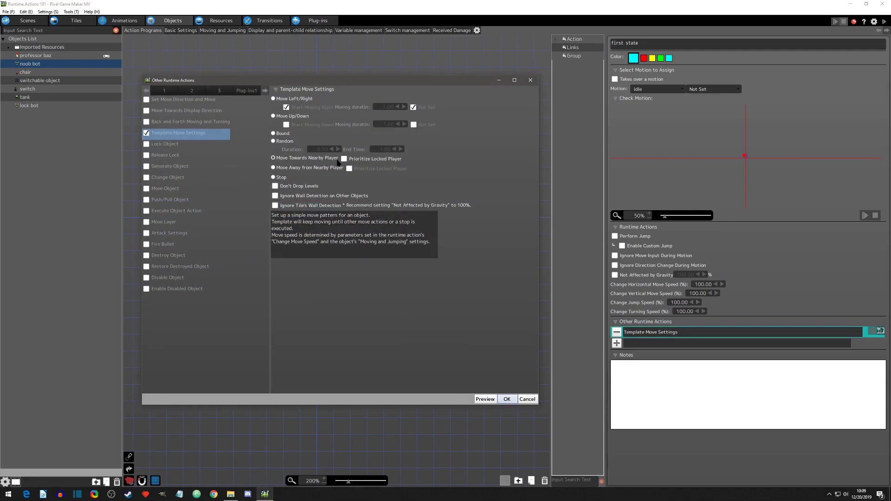
mouse_move(529, 81)
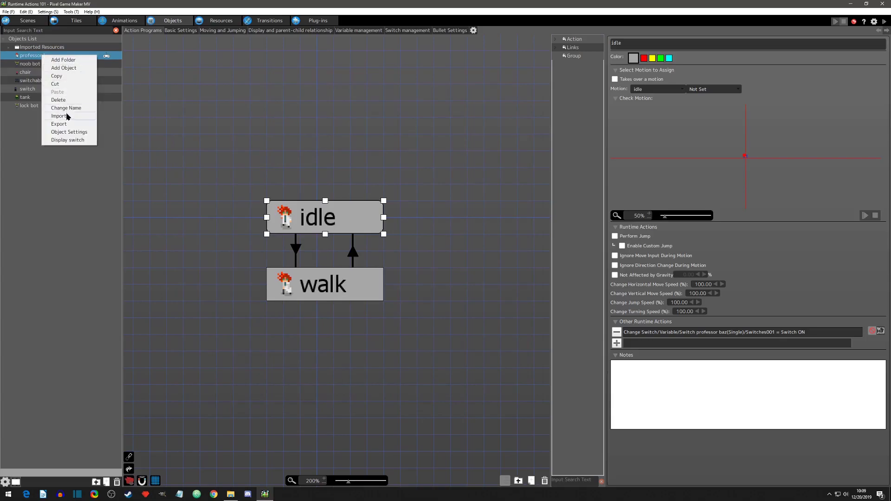
click(69, 131)
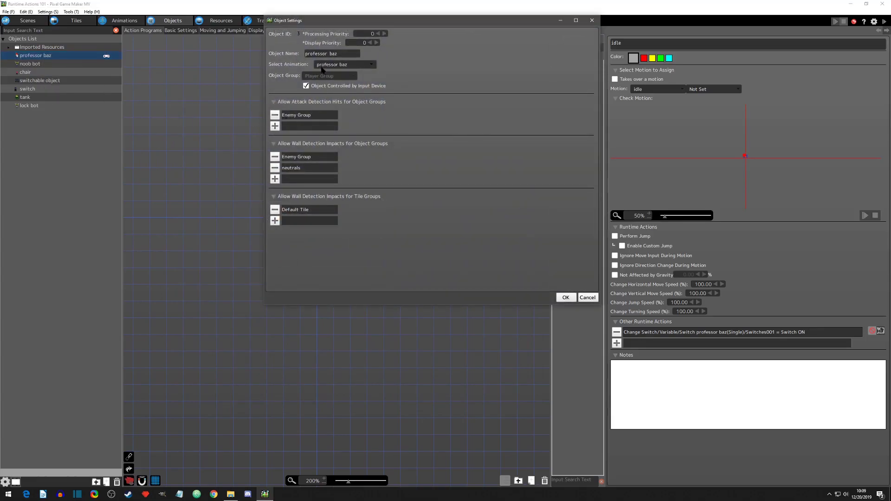
mouse_move(494, 55)
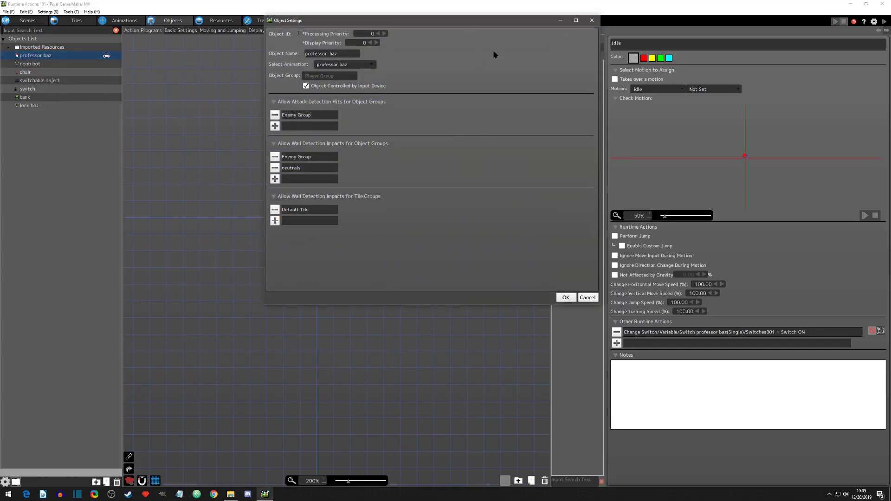
click(565, 297)
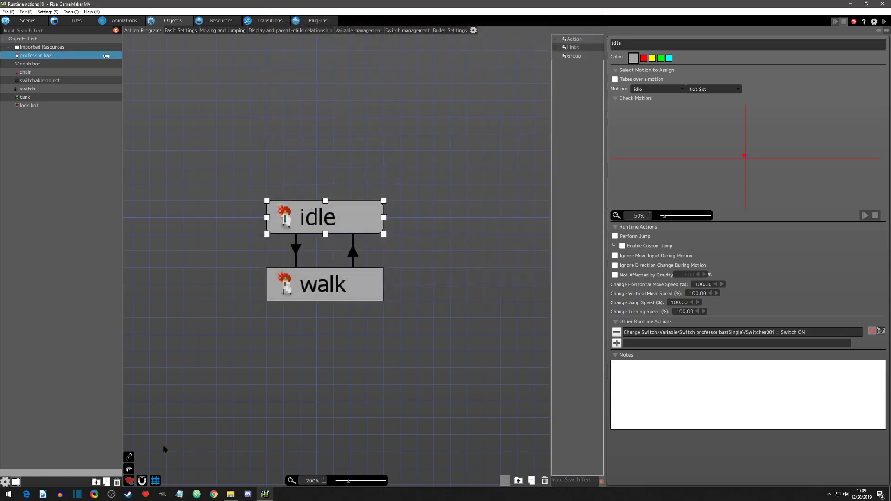
Step: Review the chair's group settings in its Object Settings window
right_click(25, 72)
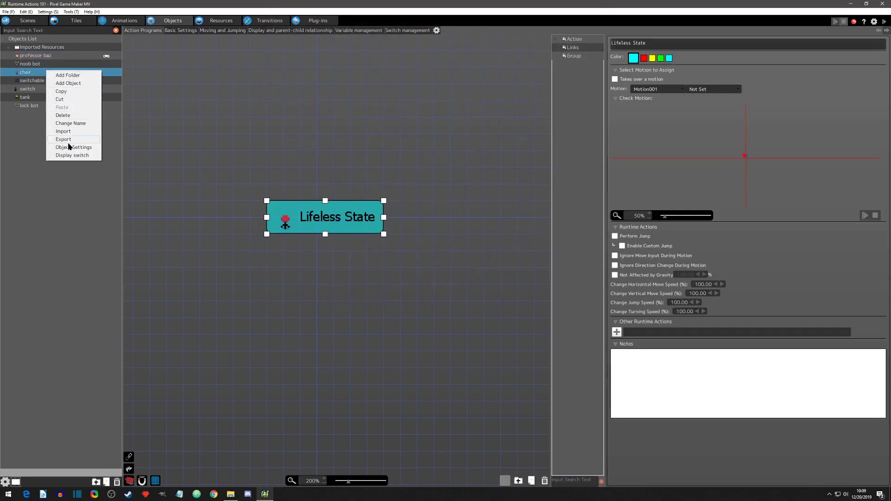
click(73, 147)
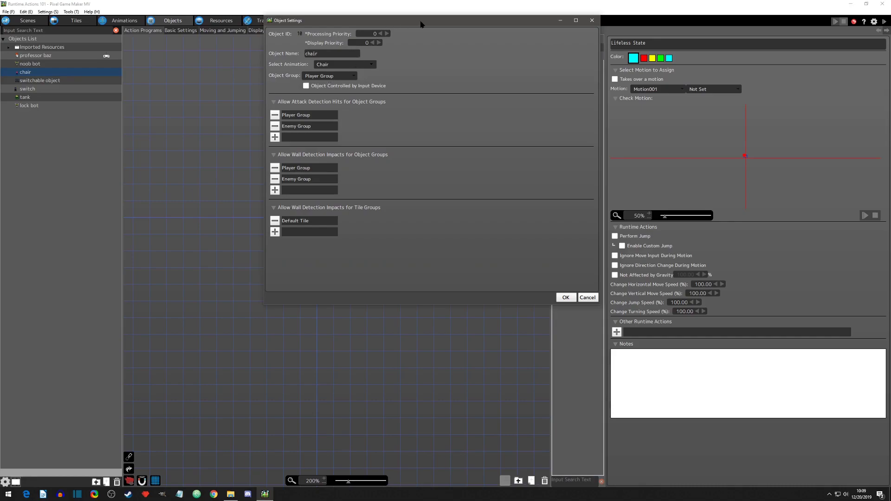
drag(421, 20, 334, 101)
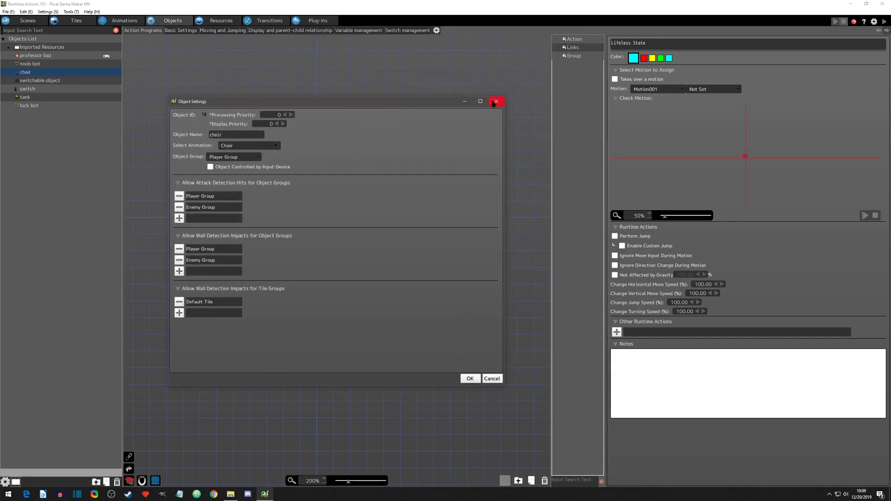
mouse_move(502, 121)
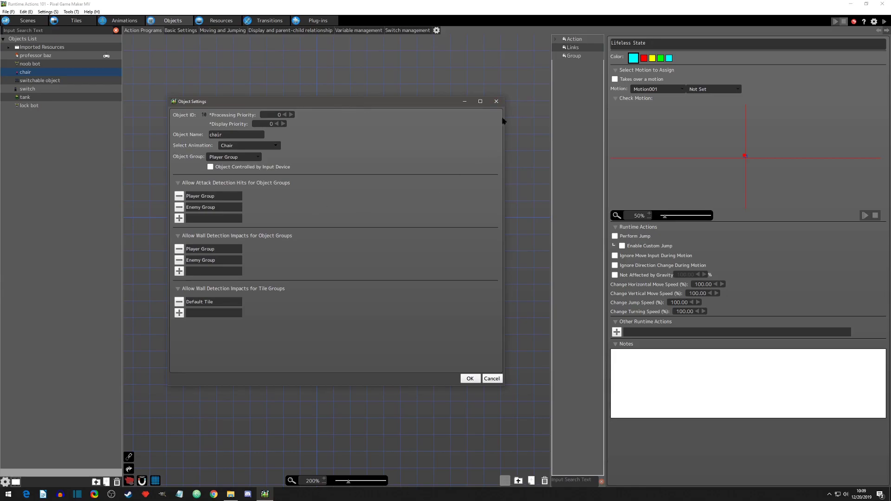
click(470, 379)
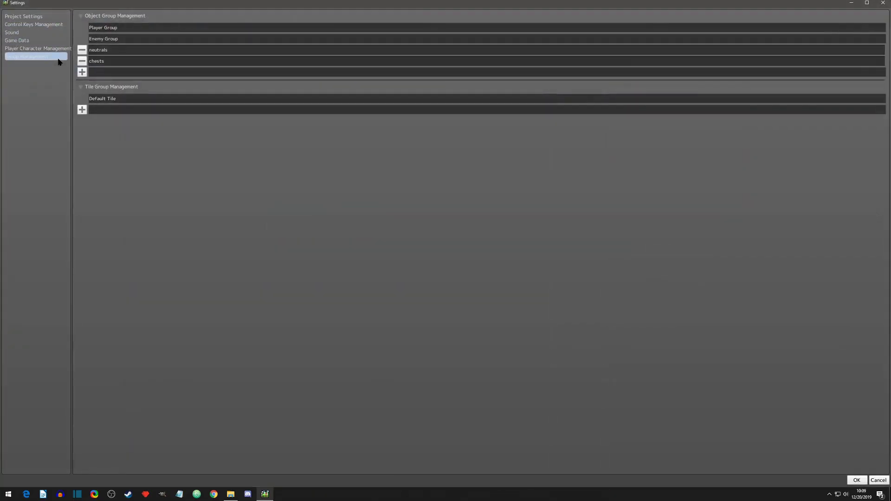
mouse_move(121, 30)
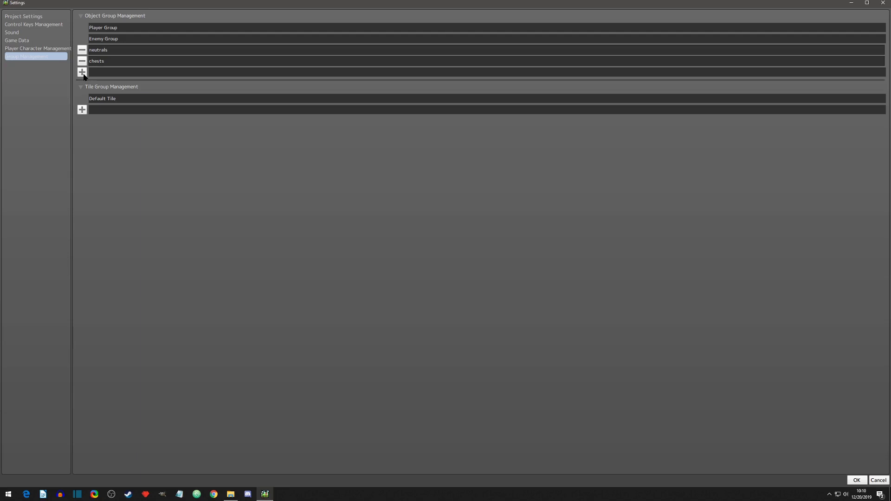
mouse_move(646, 35)
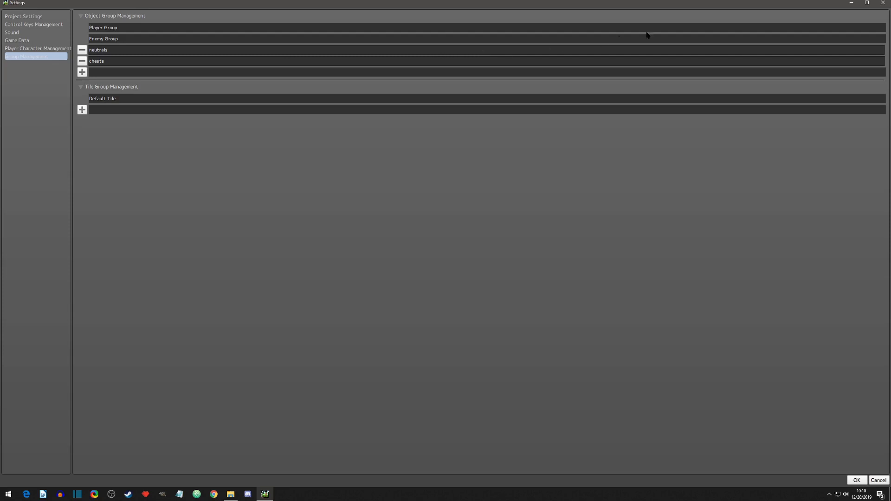
click(855, 480)
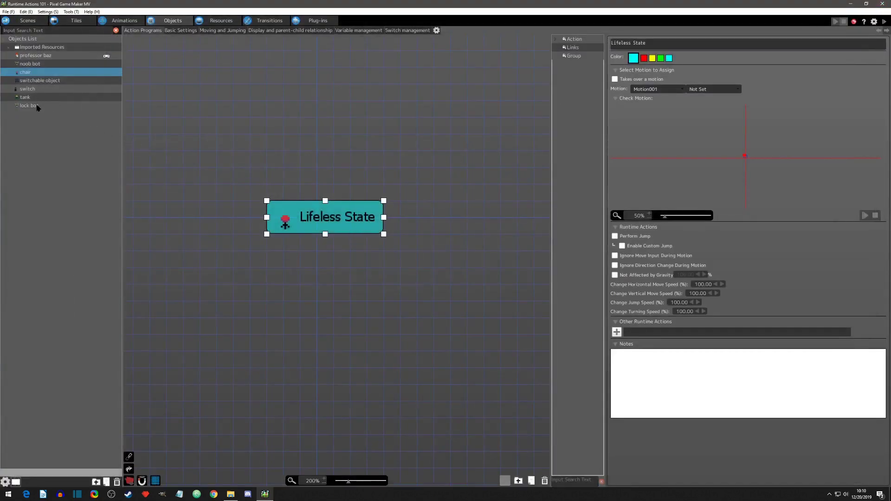
Step: Select the noob bot and reopen its first-state Template Move Settings options
click(30, 63)
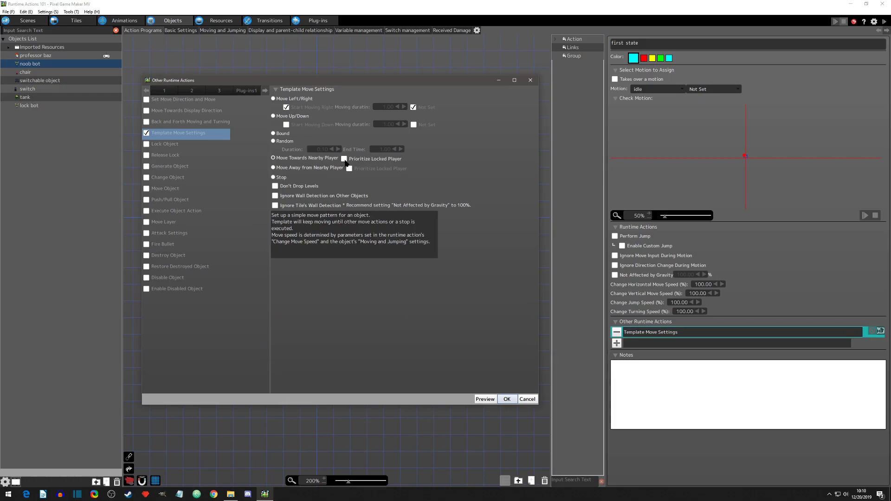
click(345, 159)
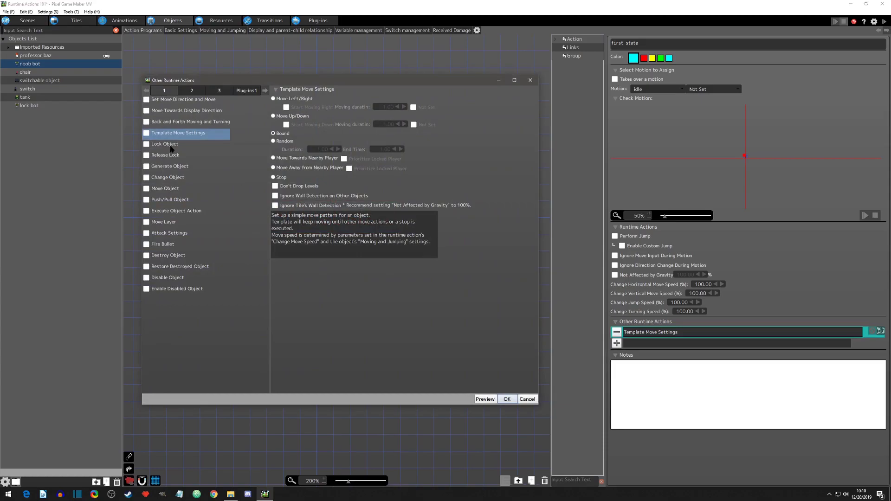
Step: Add a Lock Object action set by object, targeting professor baz
click(165, 144)
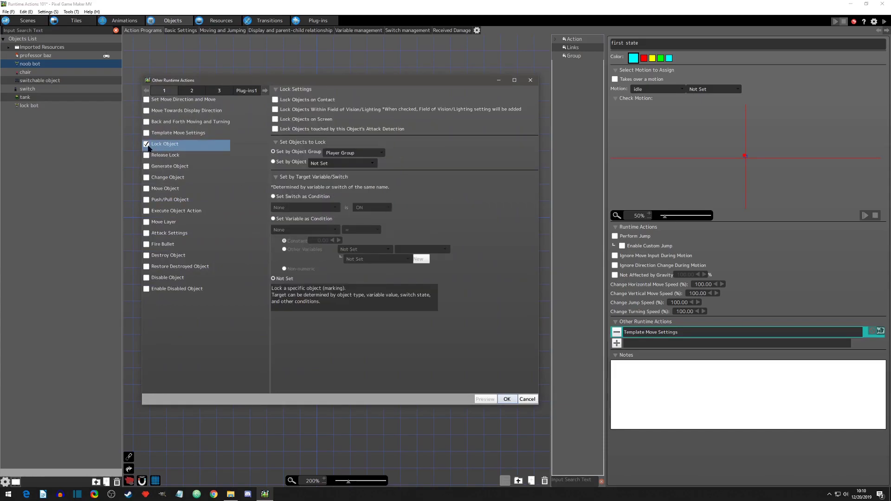
mouse_move(250, 139)
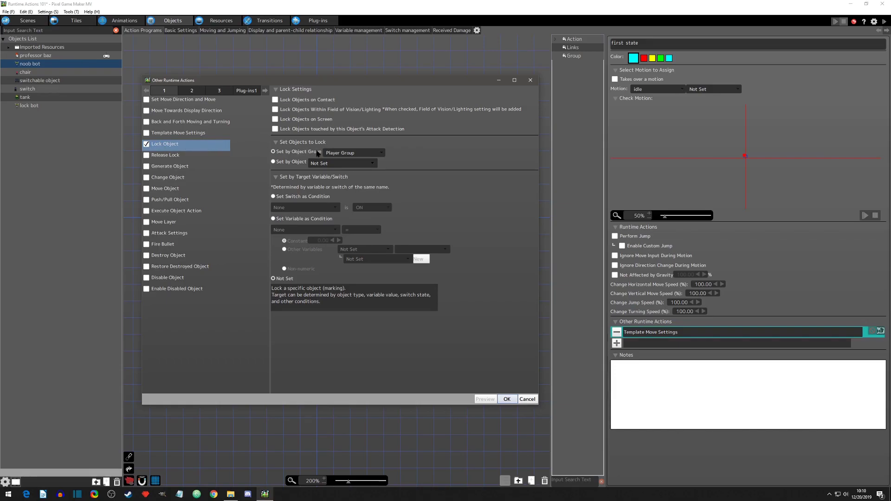
click(343, 163)
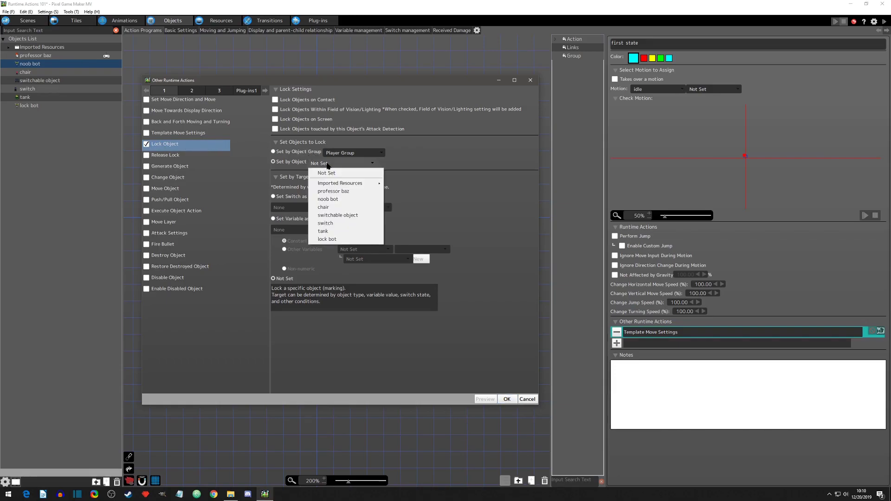
mouse_move(327, 217)
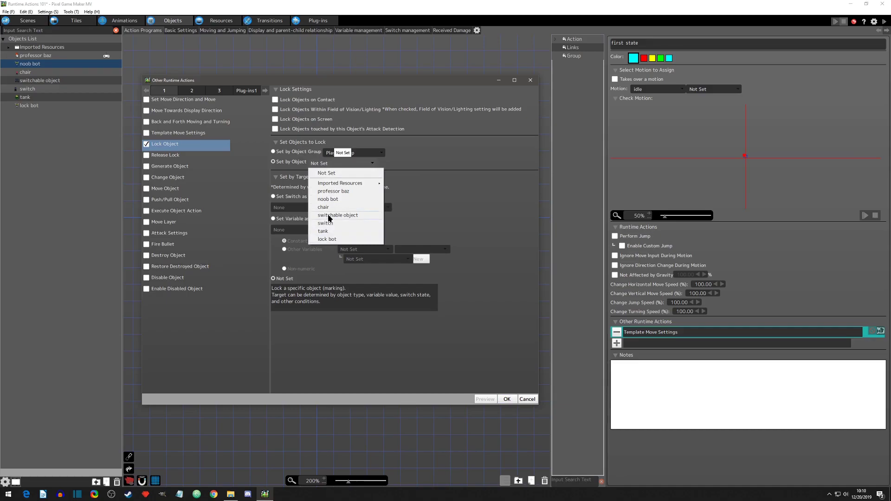
mouse_move(328, 193)
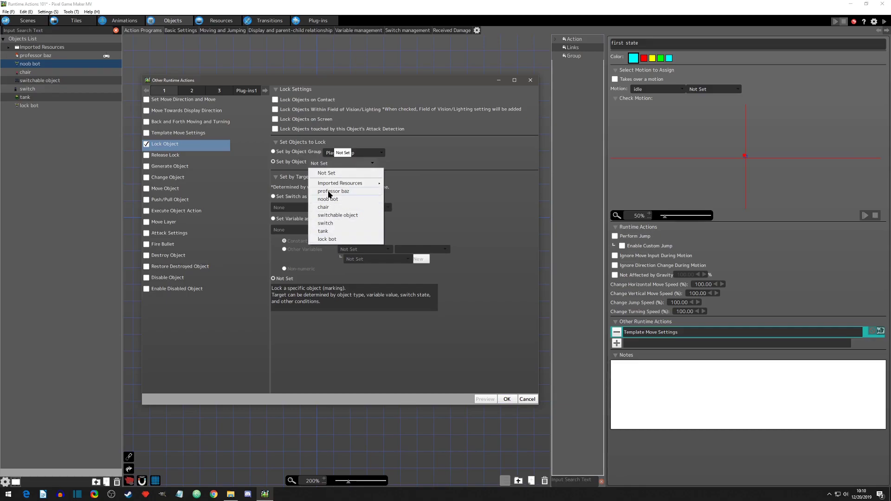
click(334, 191)
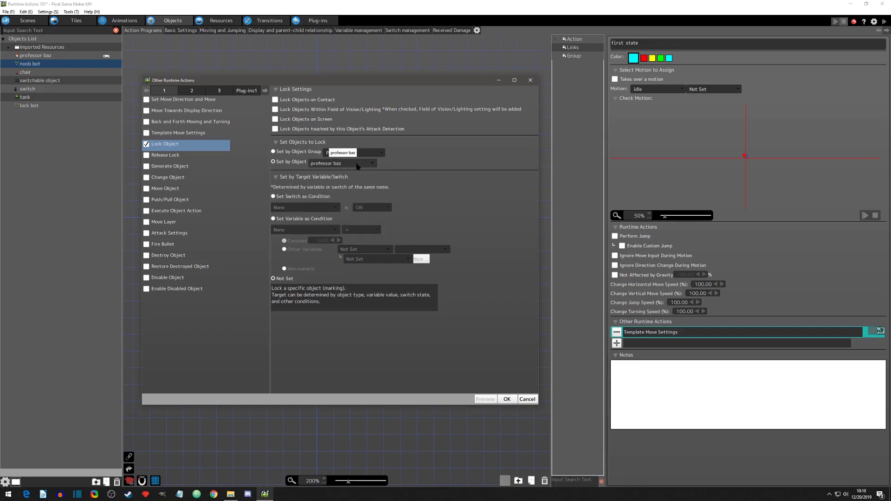
click(352, 153)
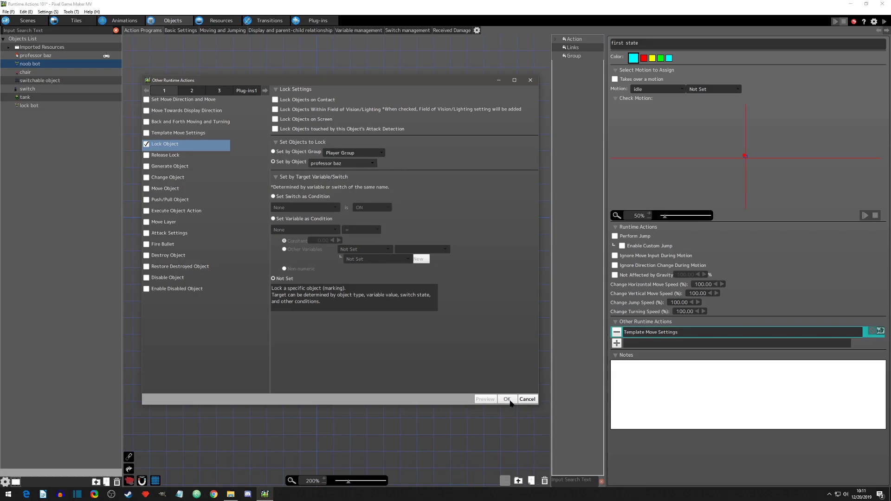
click(506, 399)
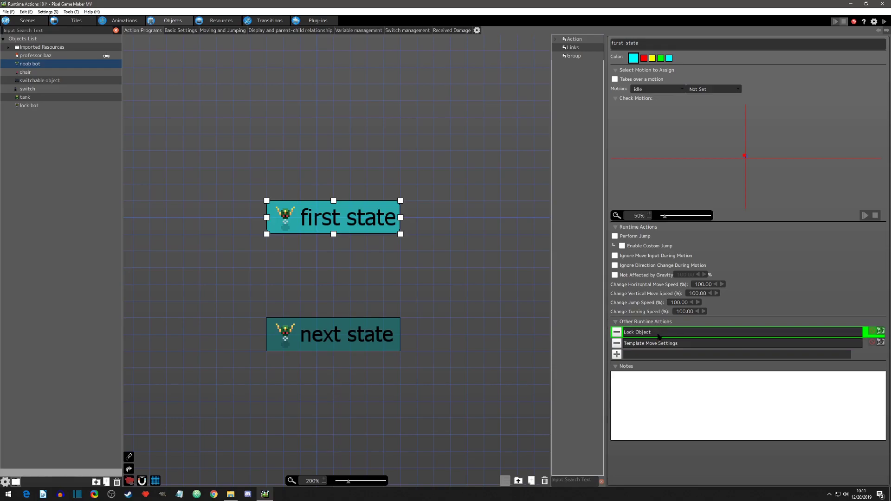
Step: Set Template Move Settings to Move Towards Nearby Player with Prioritize Locked Player checked
double_click(636, 332)
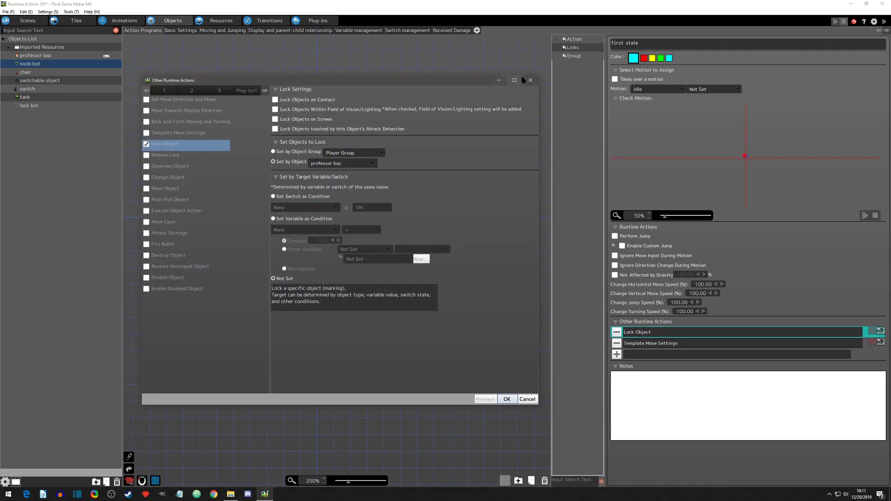
click(177, 132)
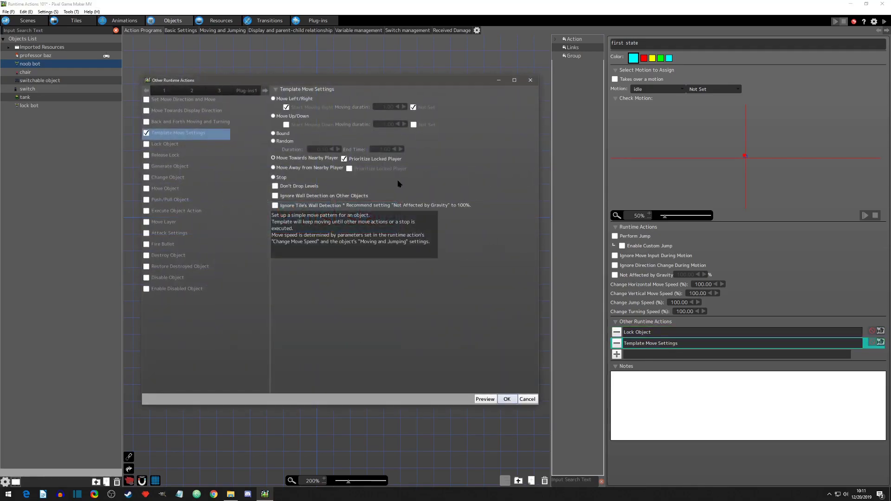
mouse_move(349, 163)
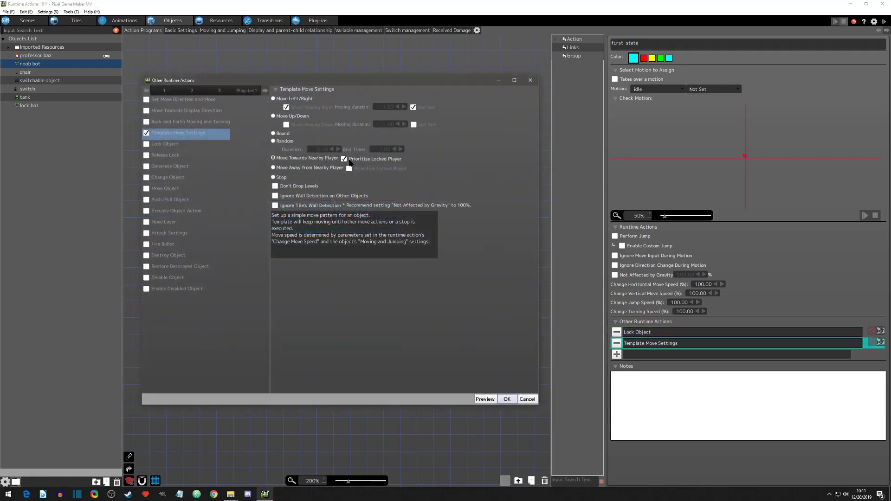
click(505, 399)
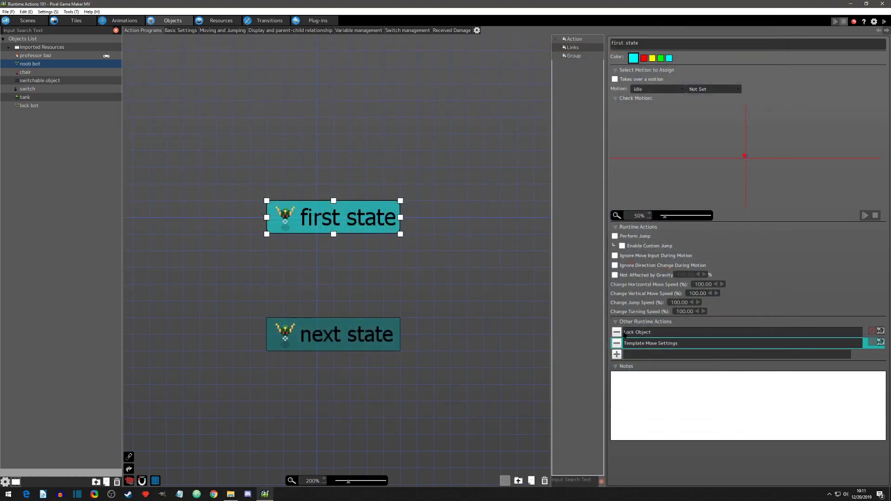
double_click(650, 342)
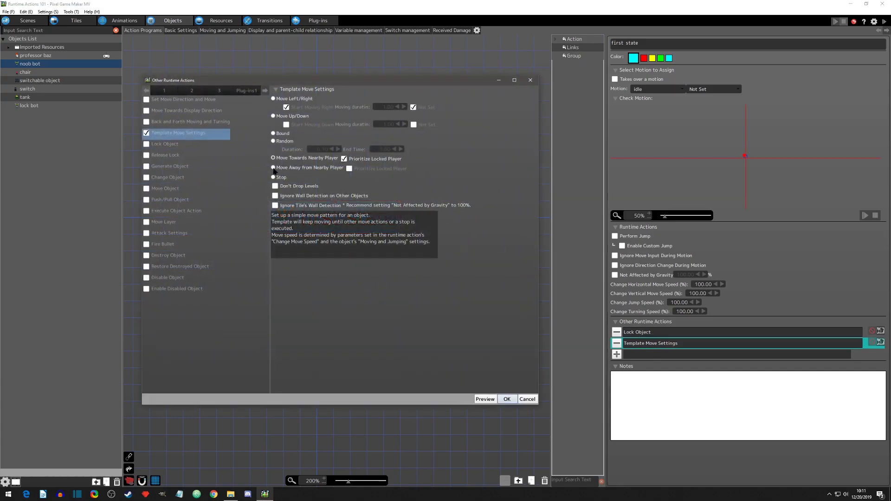
click(273, 167)
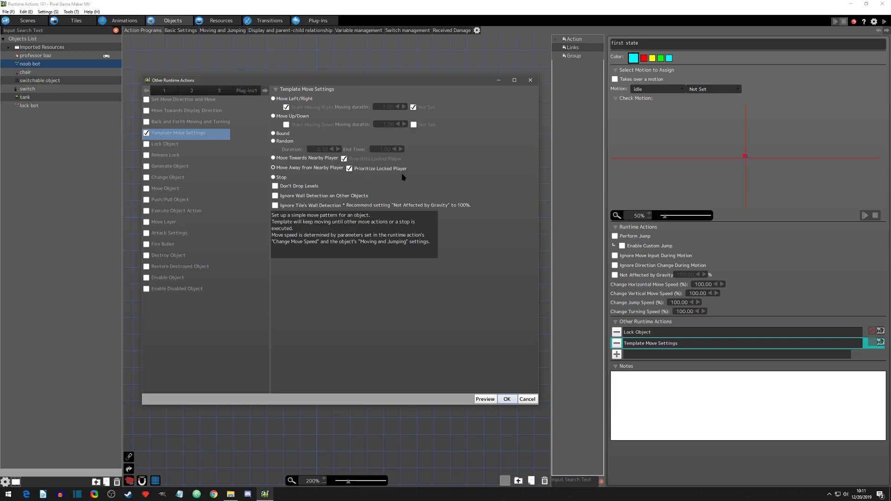
click(506, 399)
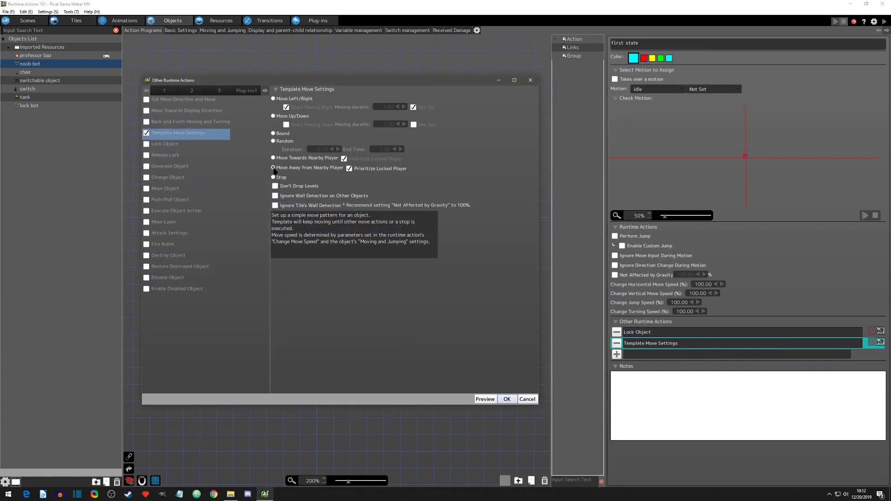
click(273, 177)
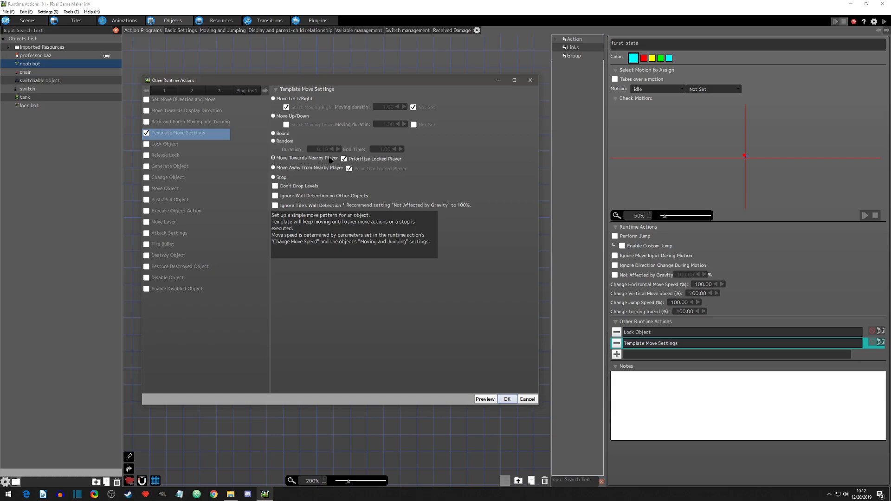
click(506, 399)
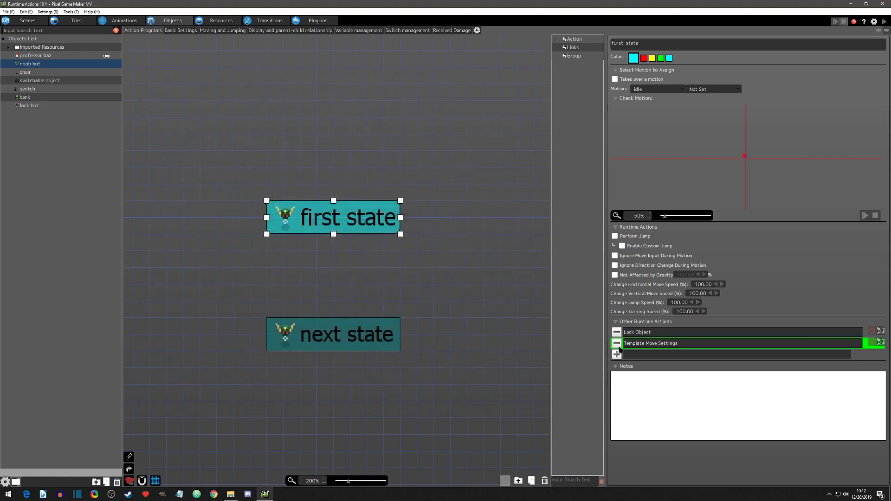
Step: Add a Stop template move to next state, then select first state to link it
click(333, 334)
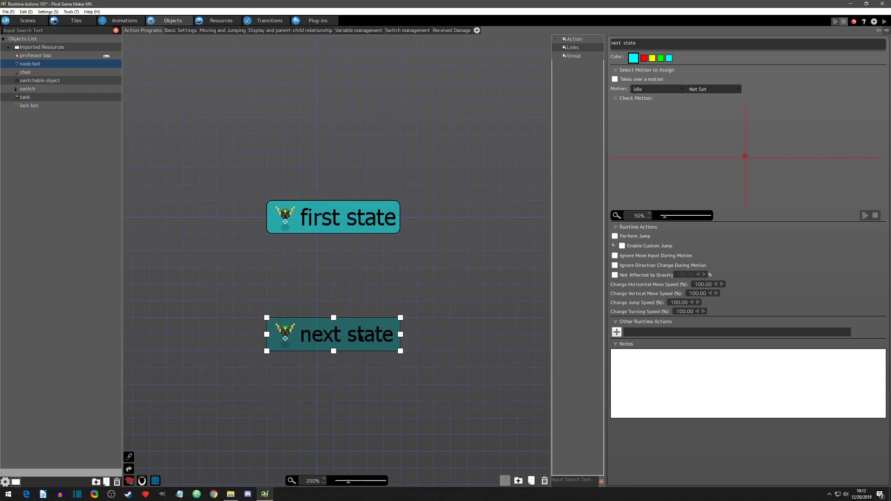
click(617, 331)
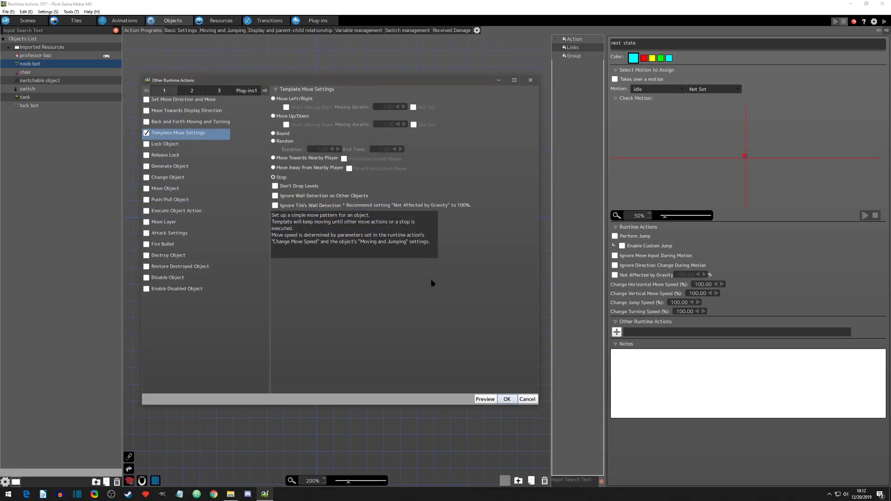
click(505, 399)
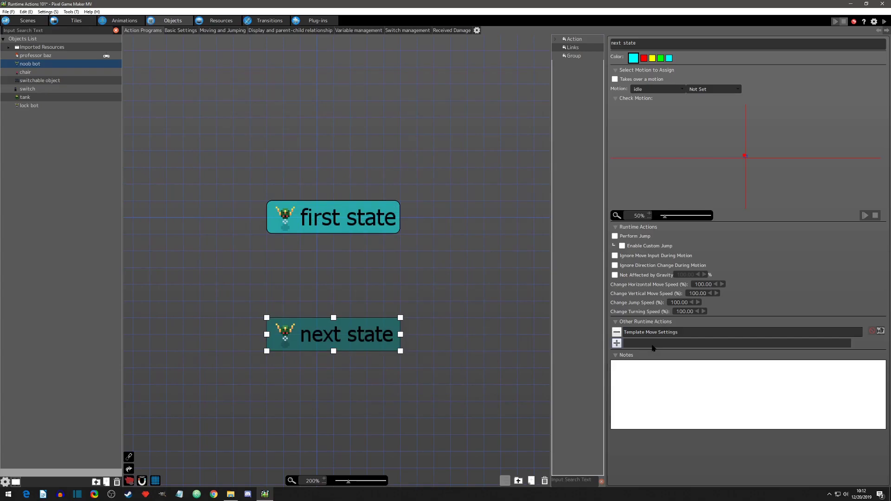
click(334, 217)
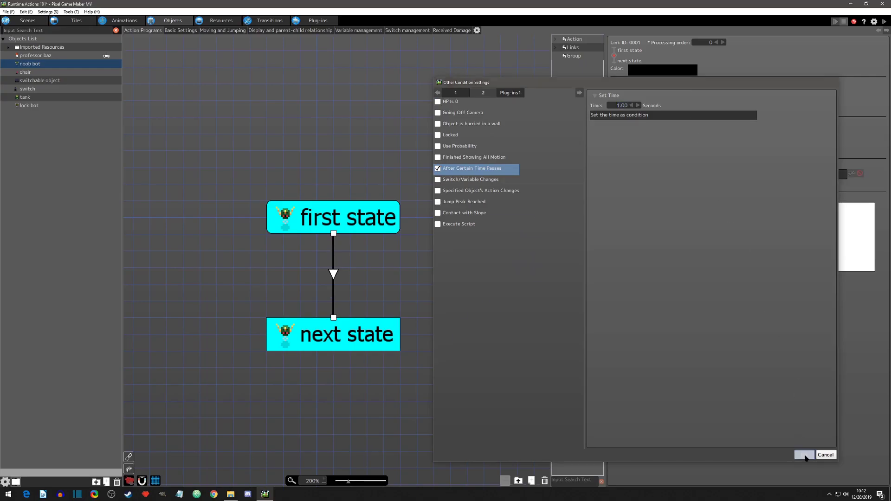
Step: Confirm the one-second link condition, then run and close a test play of the scene
click(803, 455)
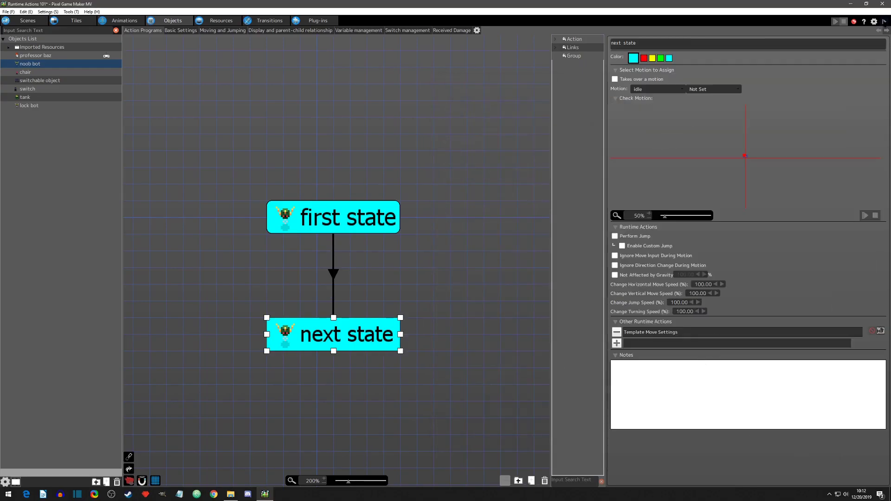
click(836, 20)
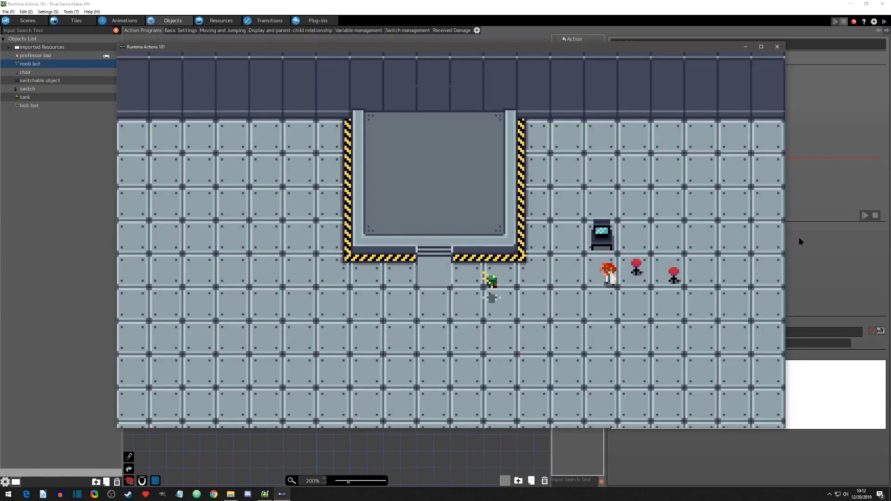
mouse_move(777, 46)
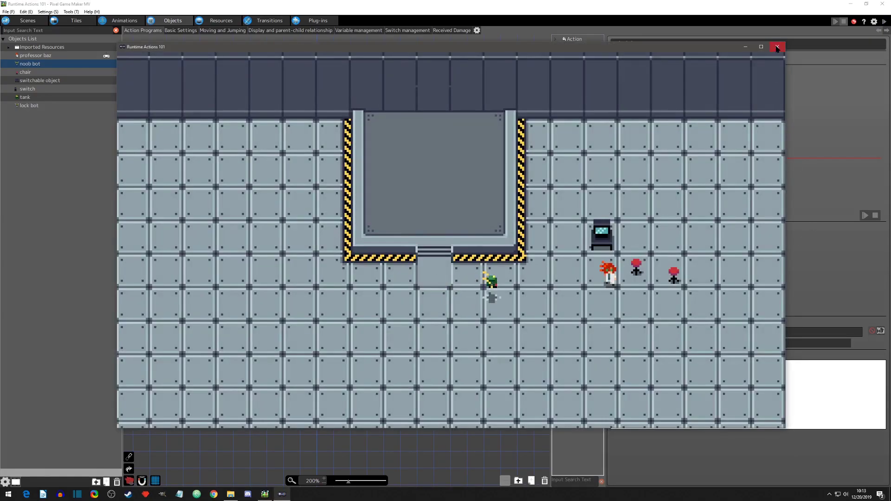
click(777, 47)
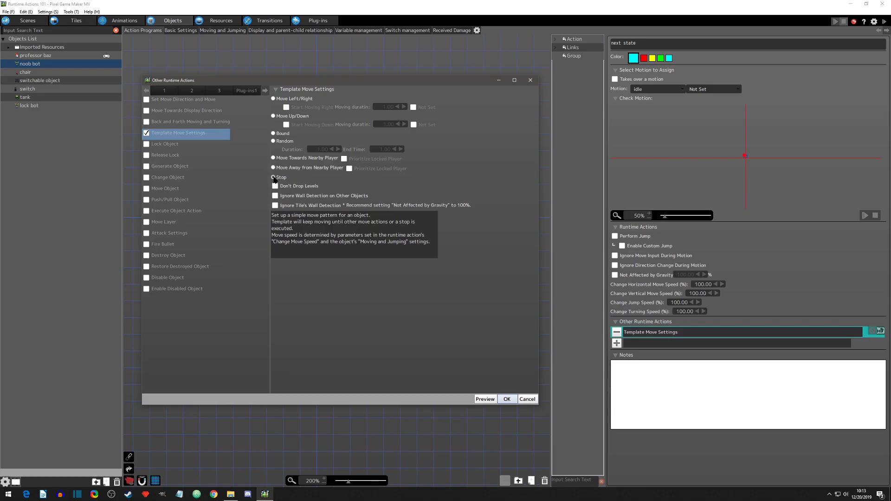
Step: Delete the Template Move Settings action from the next state
click(274, 176)
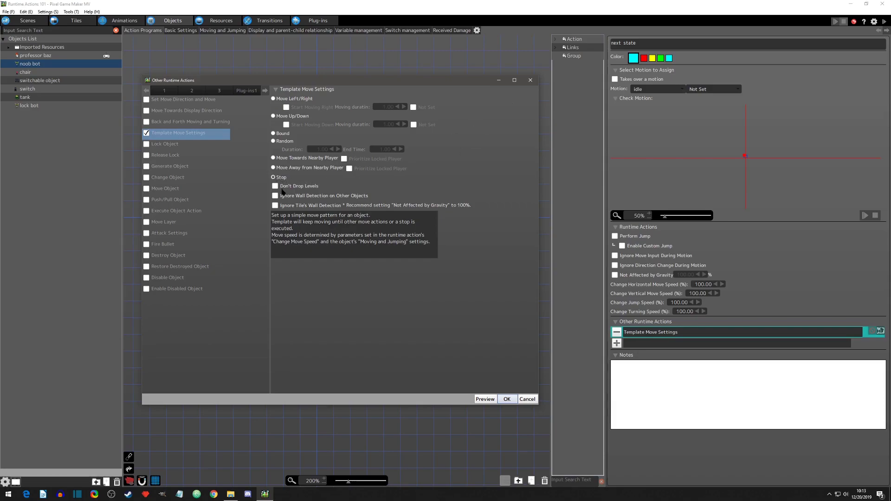
mouse_move(309, 194)
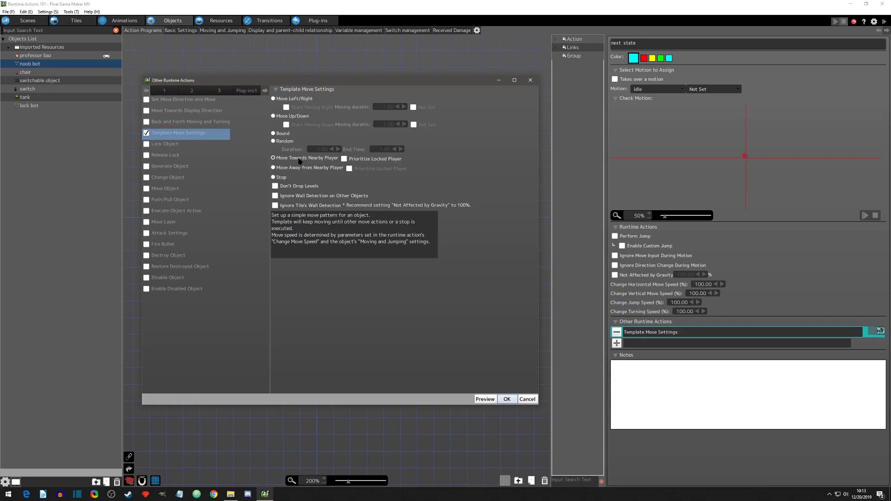
click(275, 196)
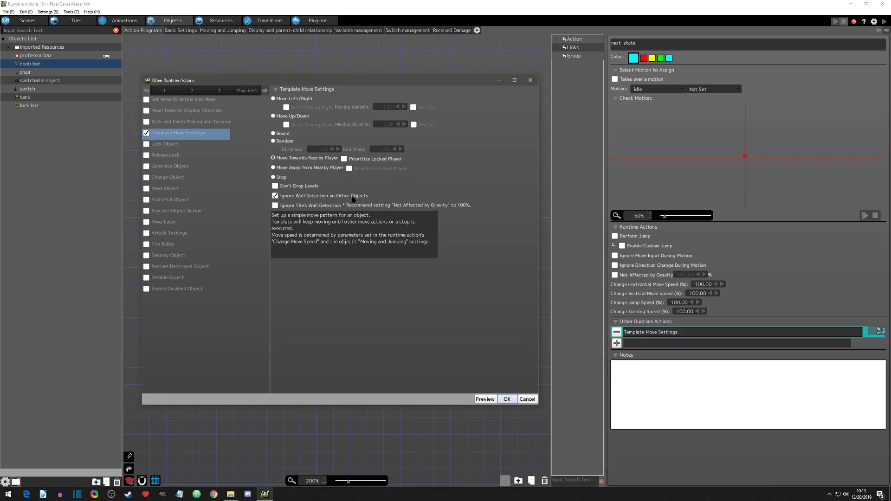
mouse_move(379, 188)
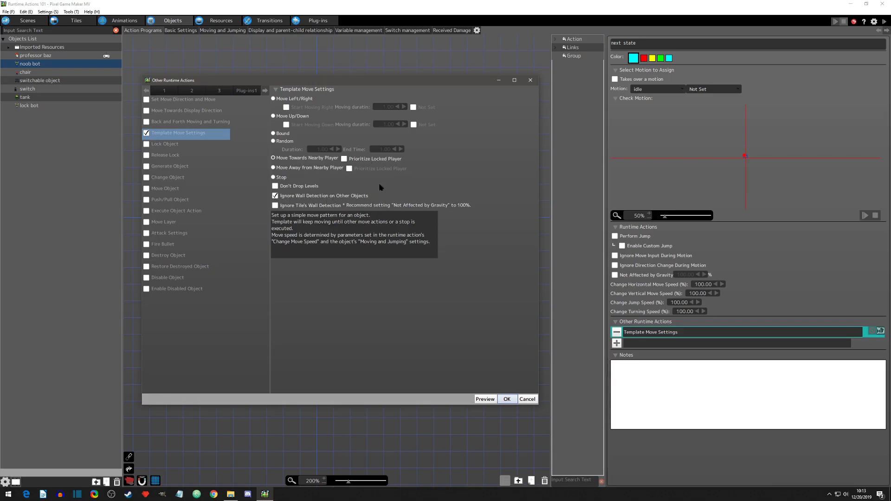
click(506, 399)
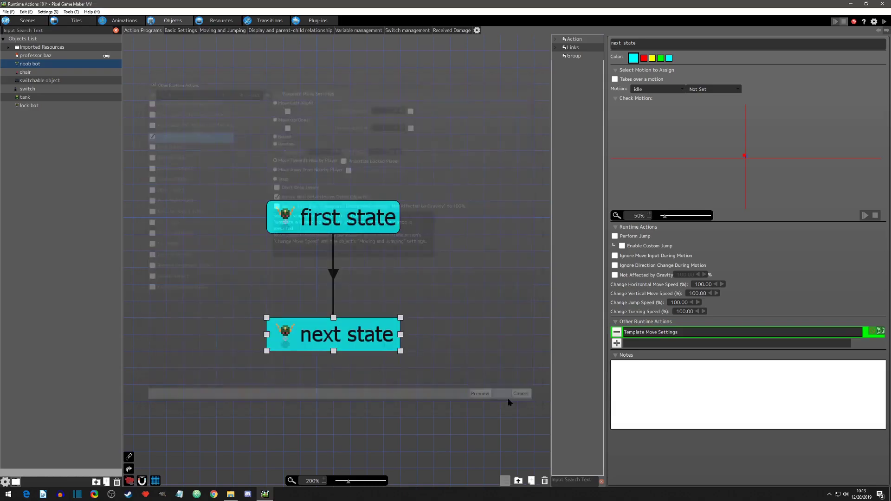
click(520, 393)
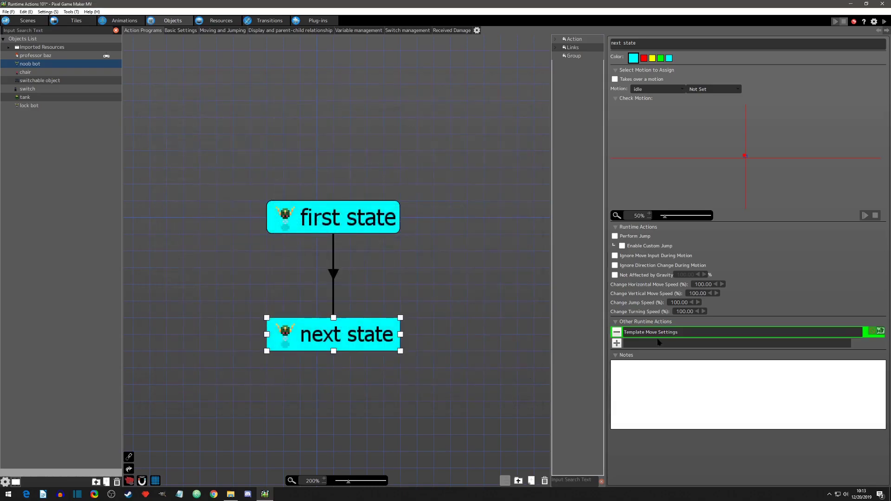
click(616, 332)
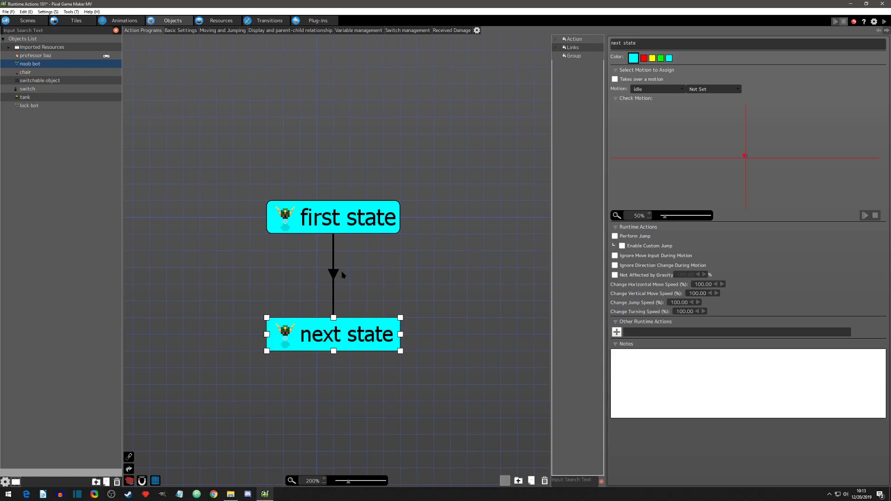
Step: Tick Ignore Wall Detection on Other Objects in first state's template move
click(333, 217)
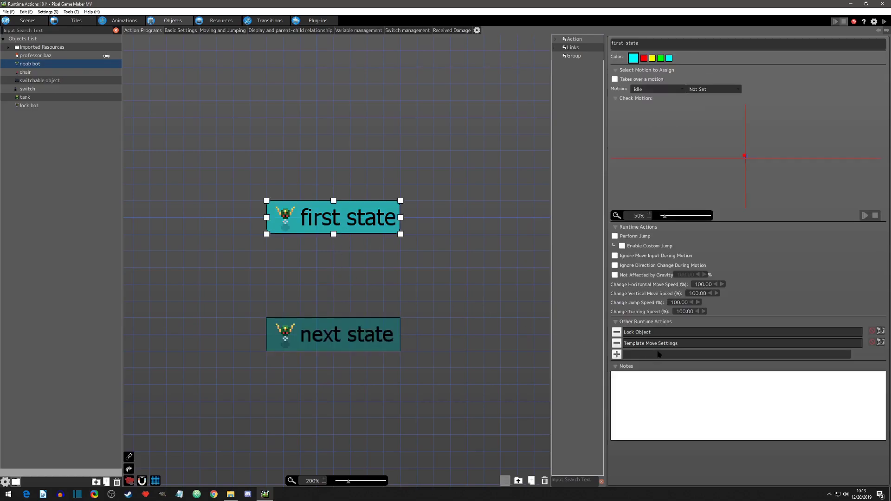
double_click(651, 342)
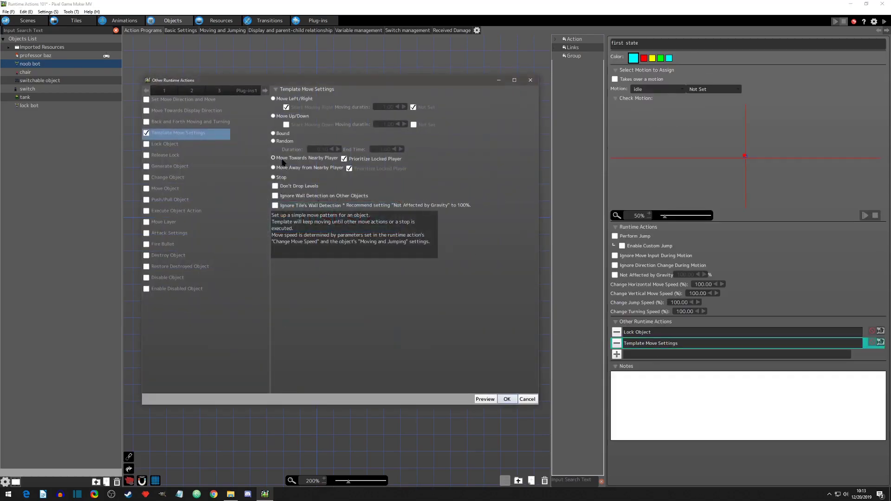
click(276, 195)
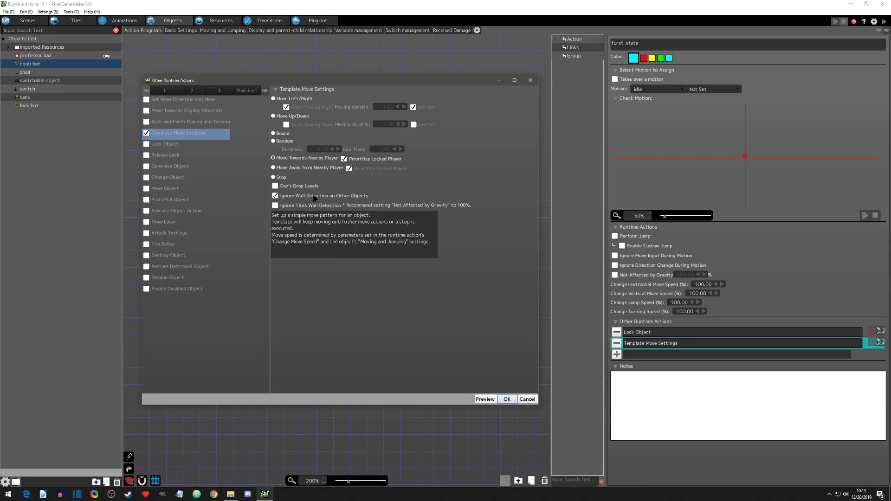
click(506, 399)
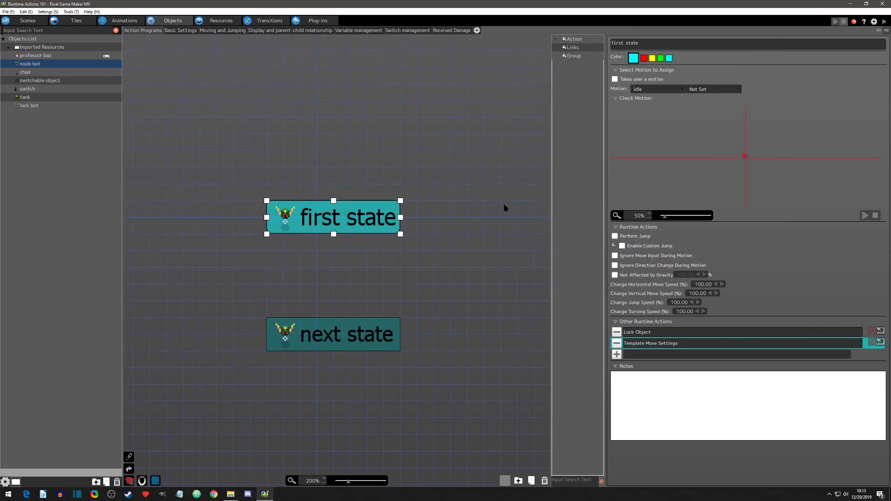
double_click(650, 343)
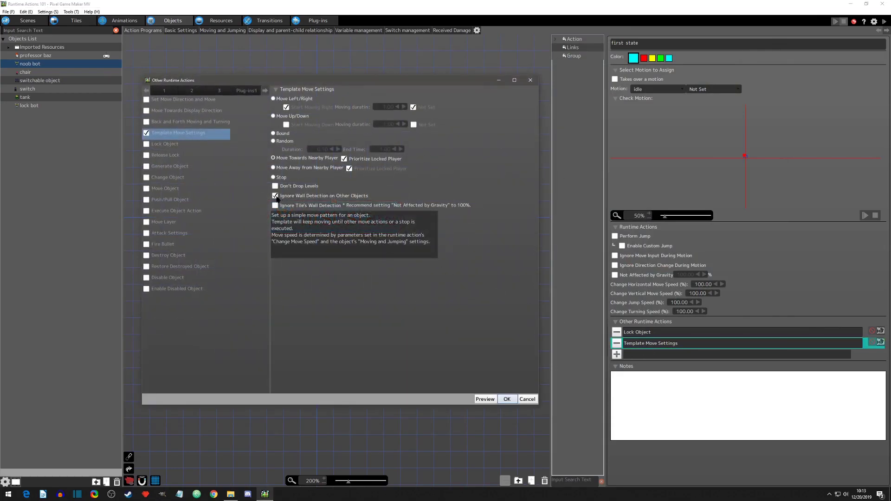
Step: Swap first state's Ignore Wall Detection on Other Objects for Ignore Tile's Wall Detection
click(275, 195)
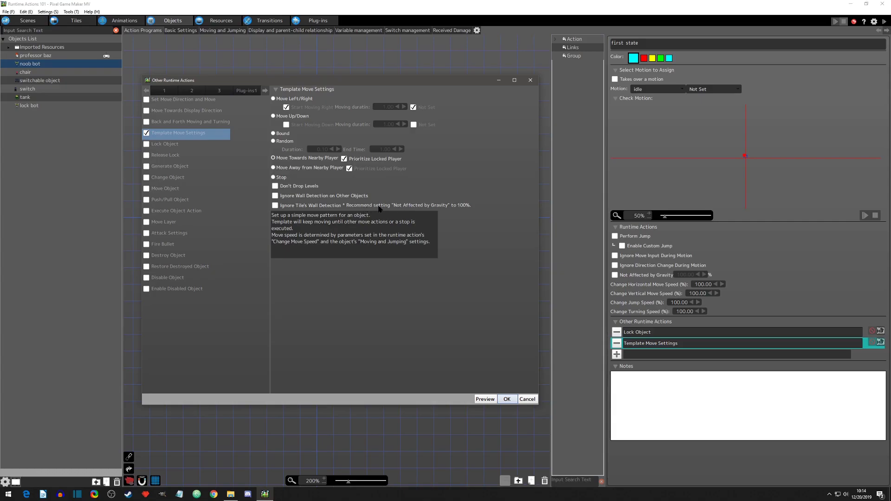
mouse_move(405, 212)
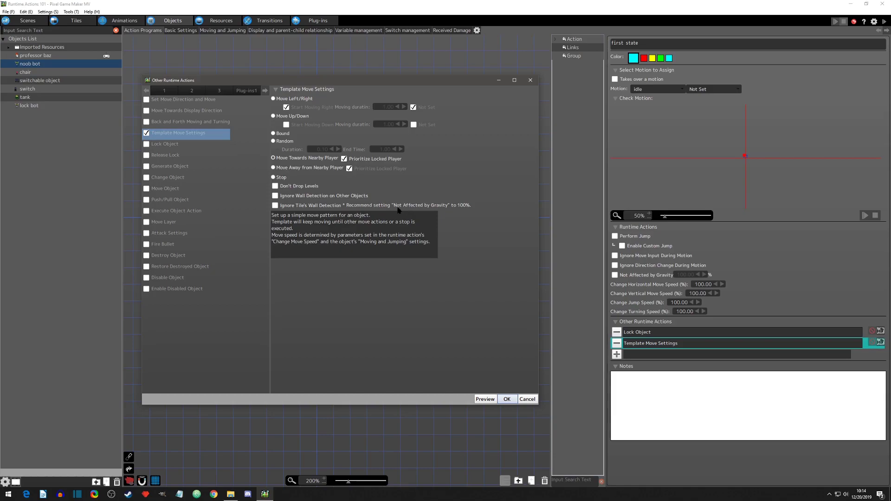
click(275, 205)
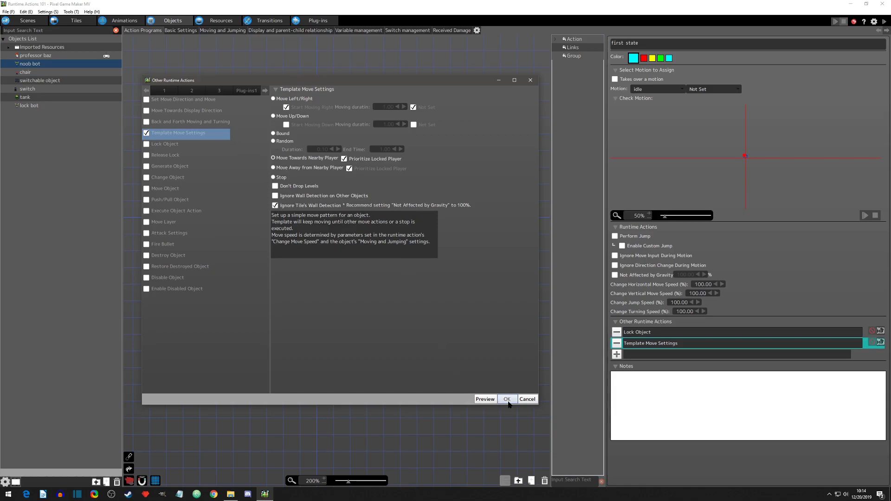
click(505, 399)
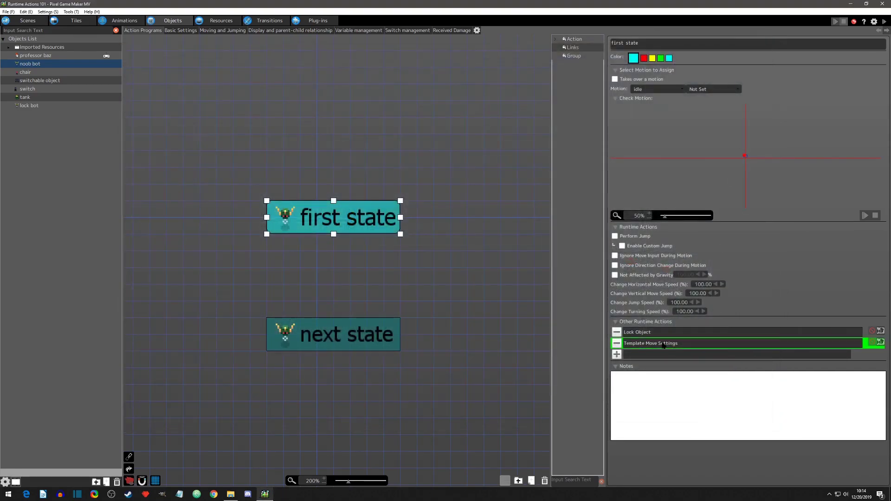
double_click(650, 343)
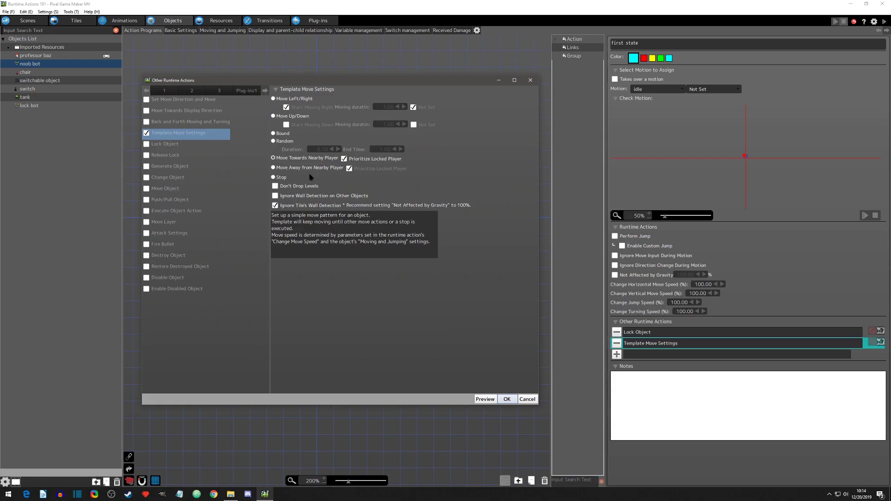
Step: Close the template move dialog, then open create beam's Template Move Settings in TopView
click(506, 399)
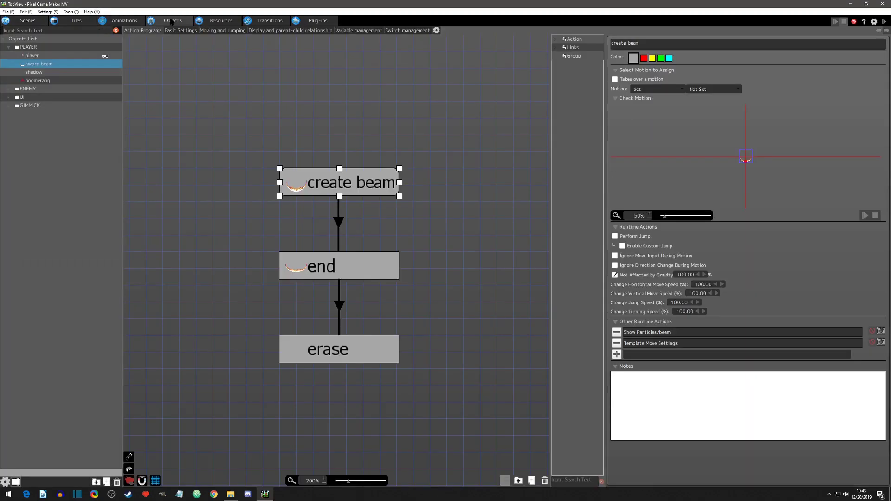
mouse_move(390, 153)
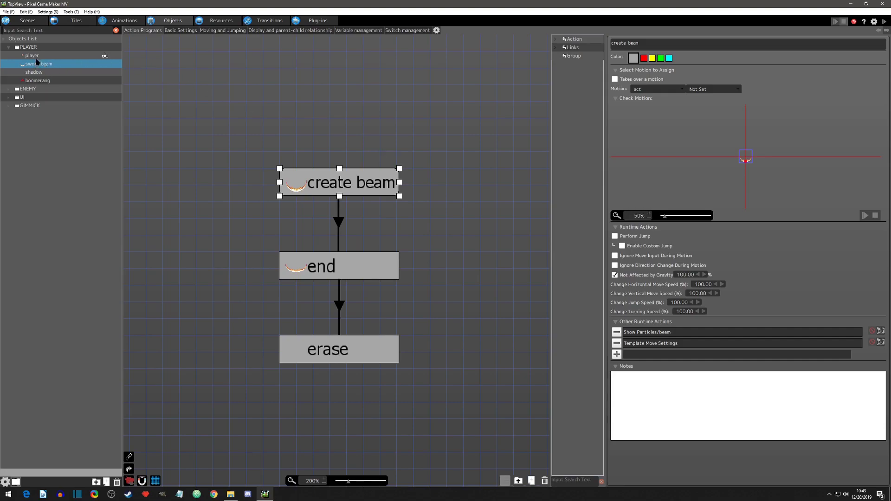
mouse_move(258, 145)
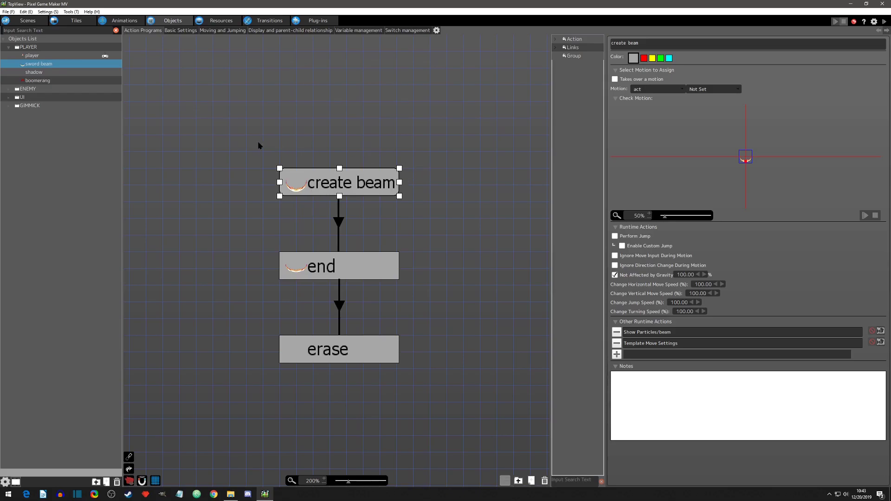
mouse_move(370, 195)
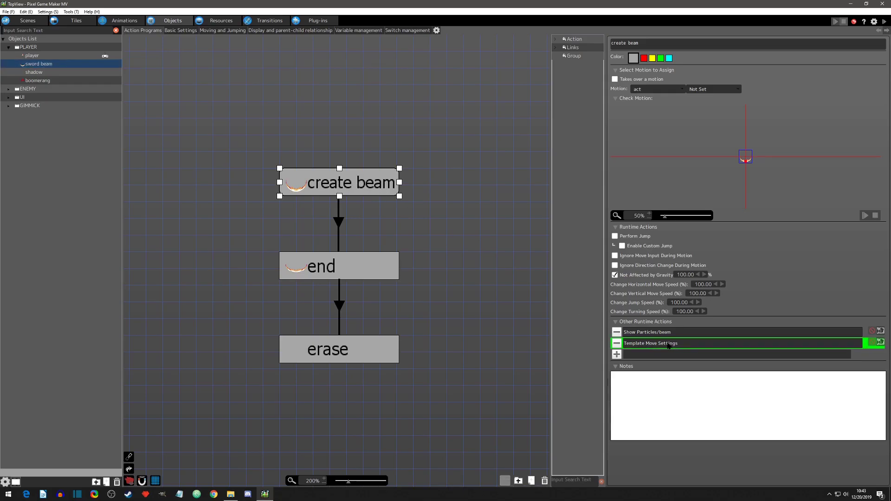
double_click(650, 343)
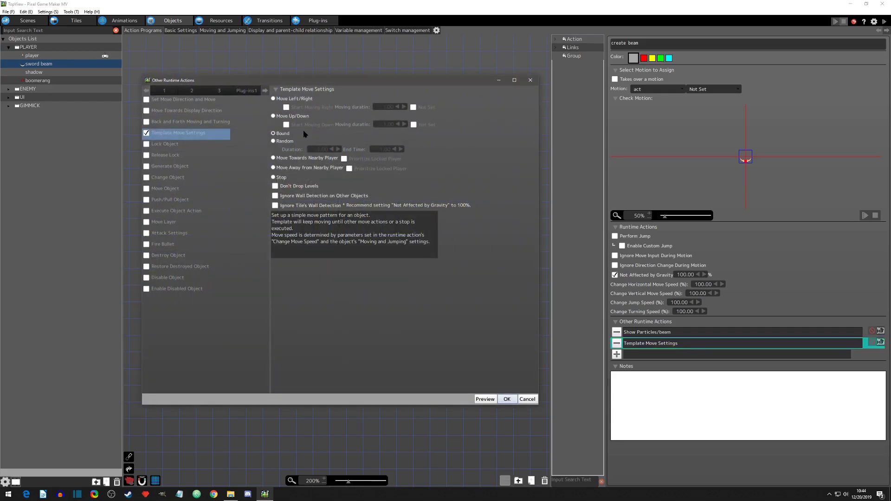
mouse_move(295, 136)
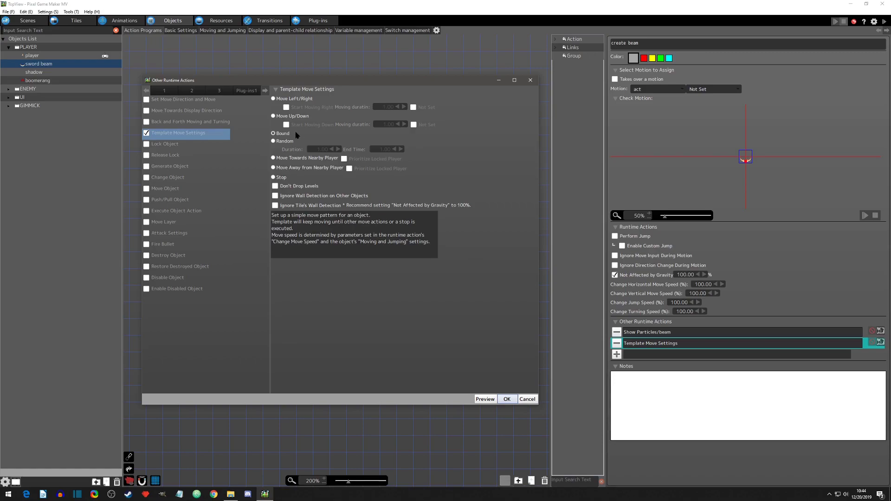
mouse_move(372, 243)
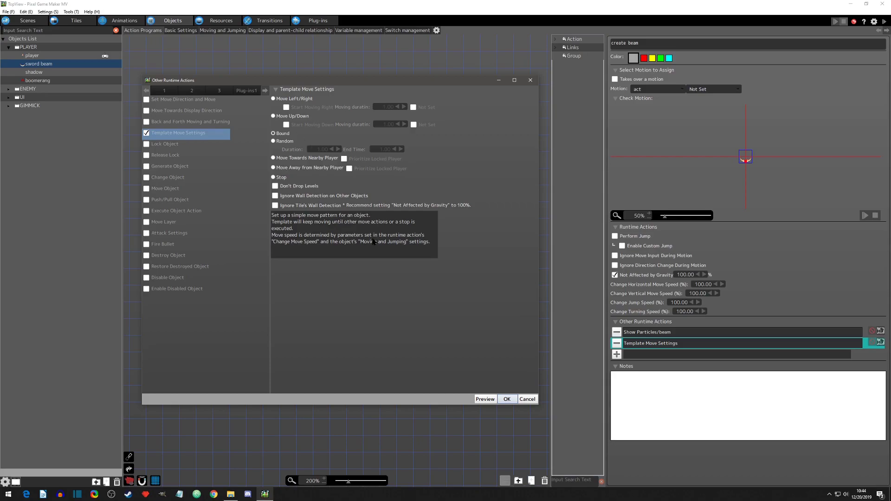
Step: Close the sword beam's Bound move settings and end the TopView test play
click(505, 399)
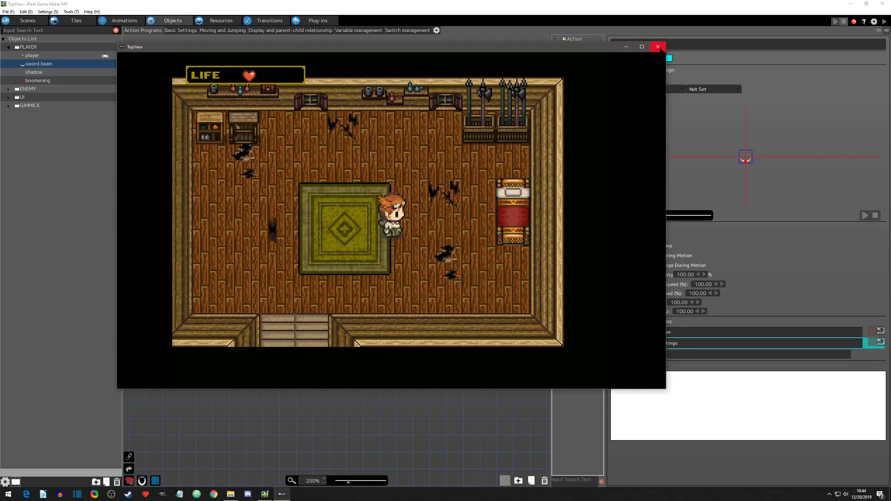
click(658, 46)
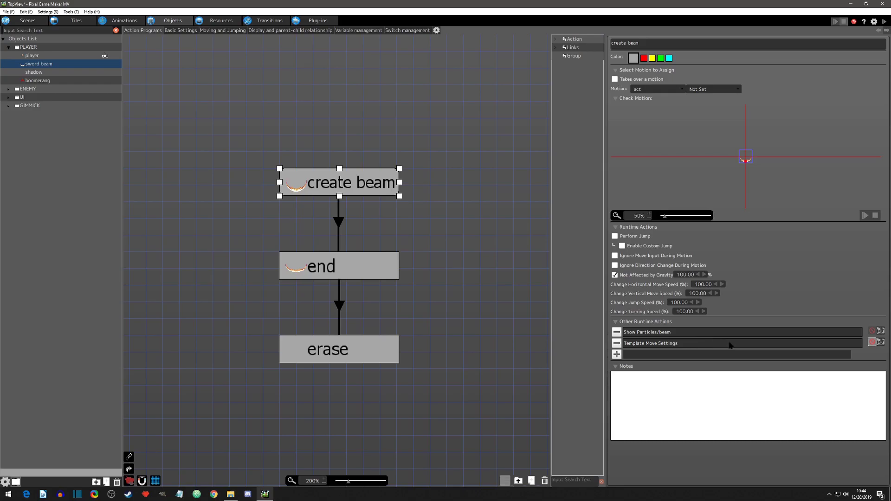
mouse_move(812, 144)
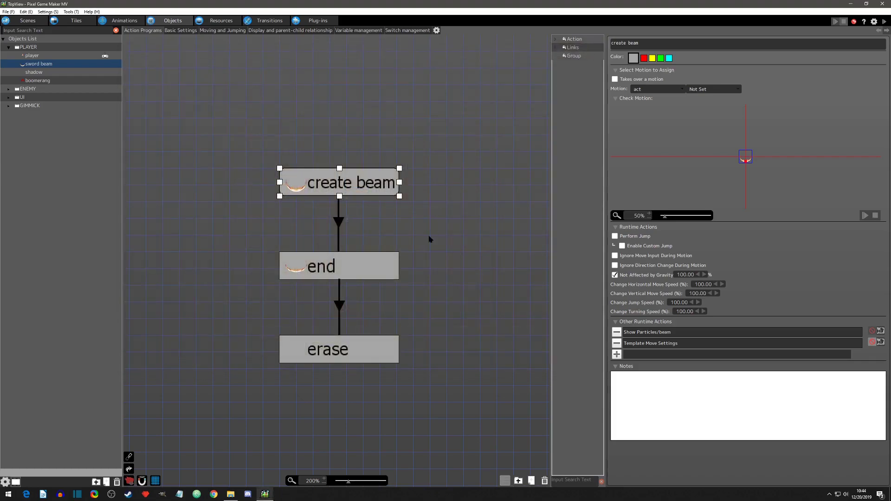
Step: Close create beam's move settings, then use File > Open Project to load SideView
double_click(650, 343)
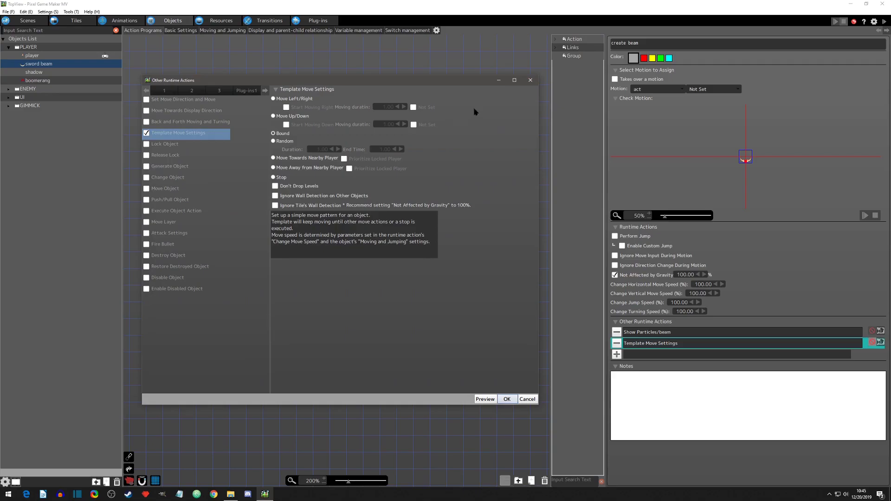
click(506, 399)
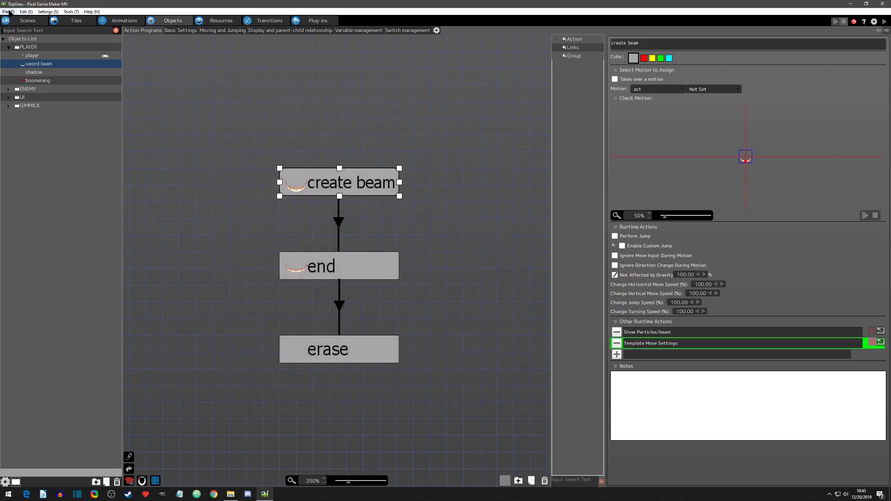
click(6, 11)
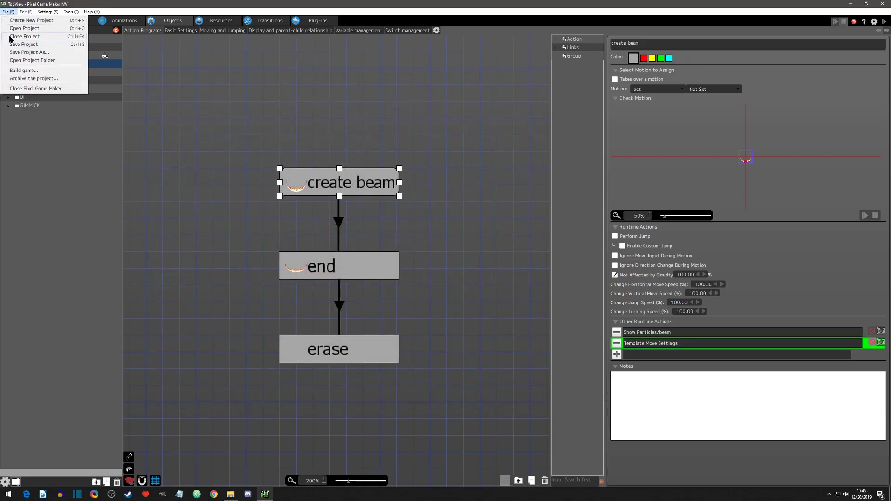
click(25, 37)
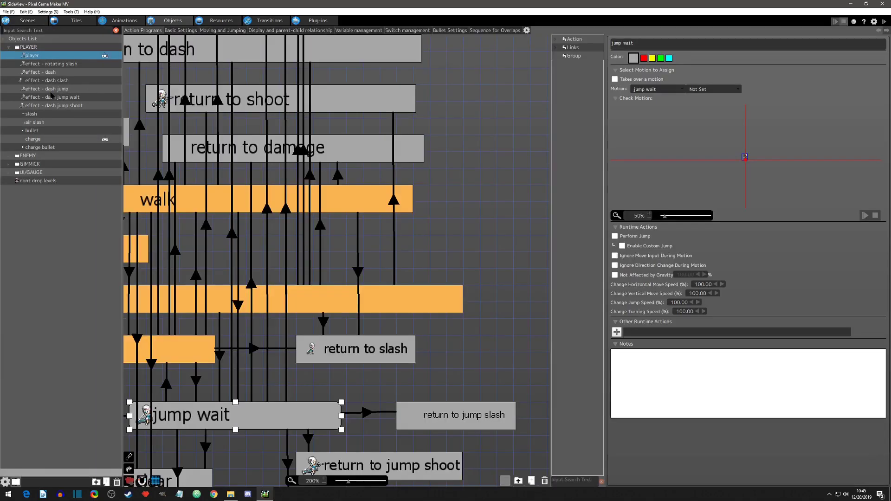
Step: Select bullet, inspect its Template Move Settings, then select dont drop levels
click(32, 130)
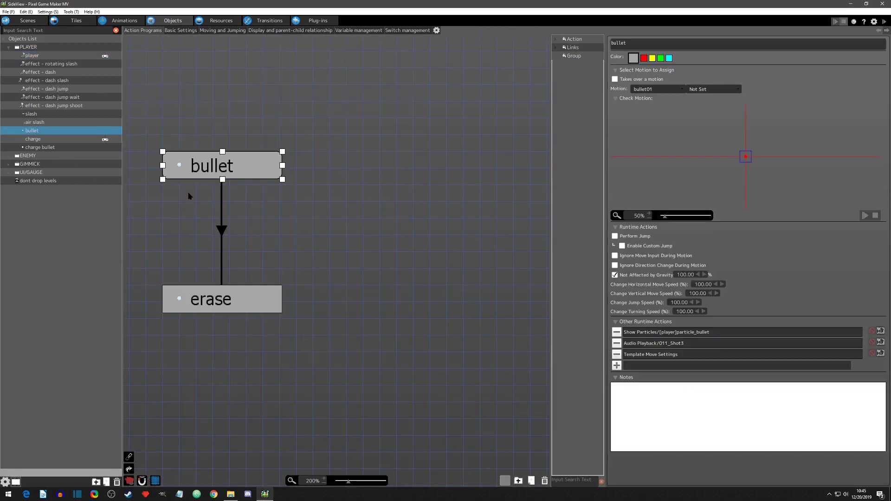
drag(222, 165, 274, 165)
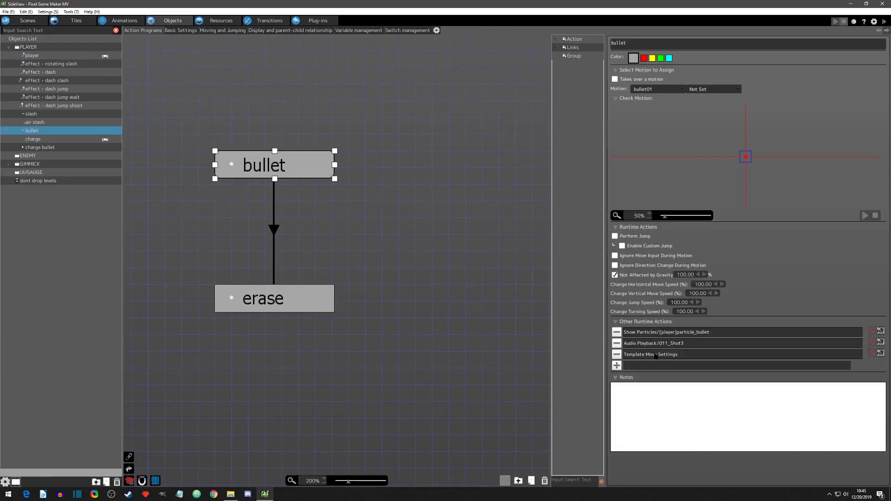
double_click(650, 354)
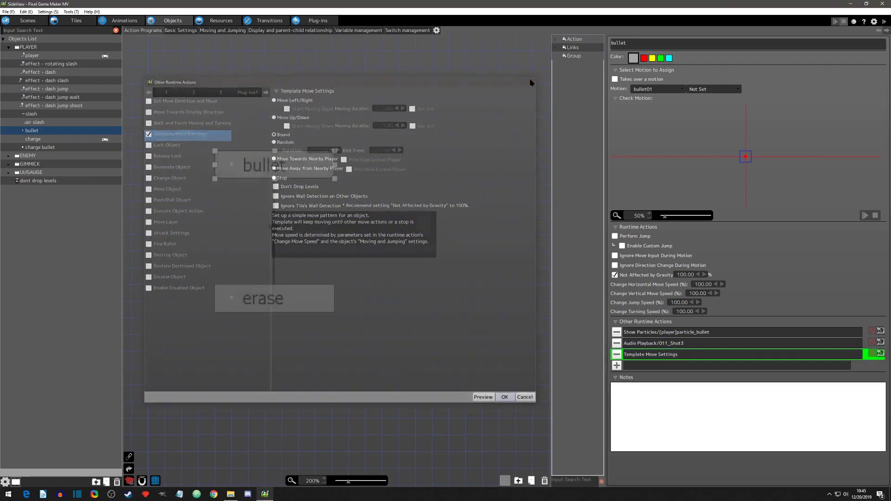
click(38, 181)
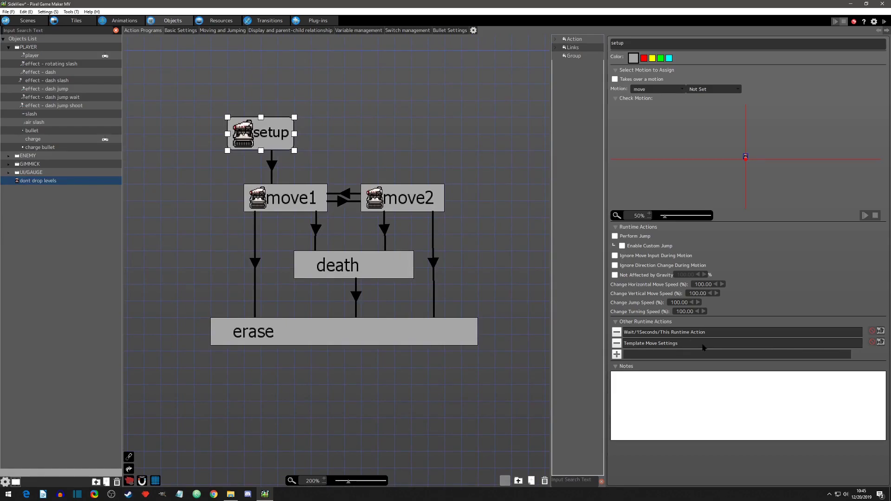
Step: Uncheck Don't Drop Levels in setup's Template Move Settings, then run and close a test play
double_click(651, 343)
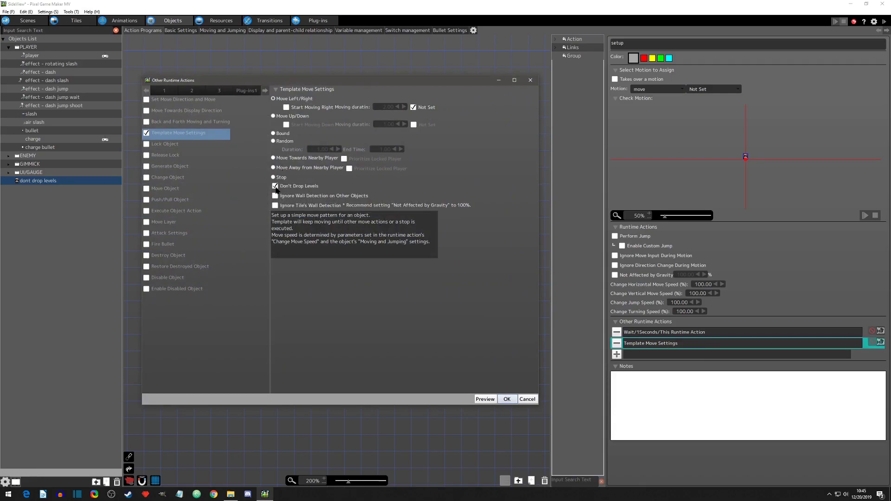
click(275, 185)
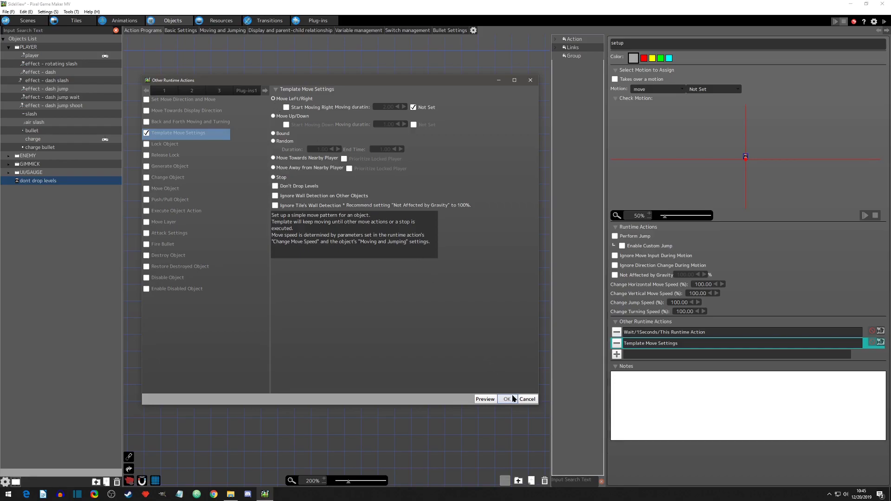
click(505, 399)
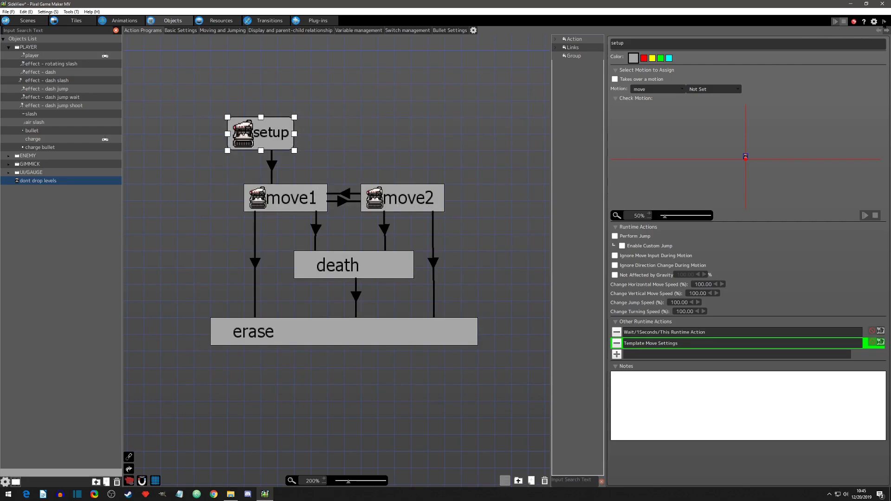
click(880, 342)
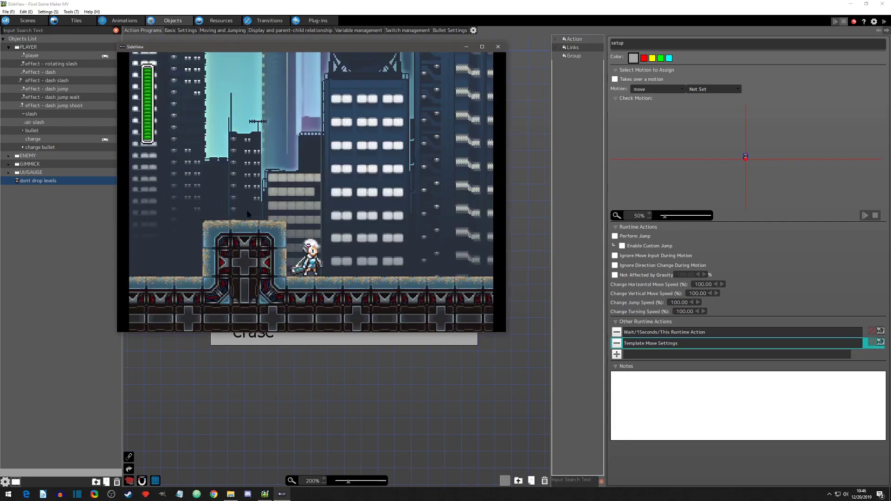
mouse_move(147, 268)
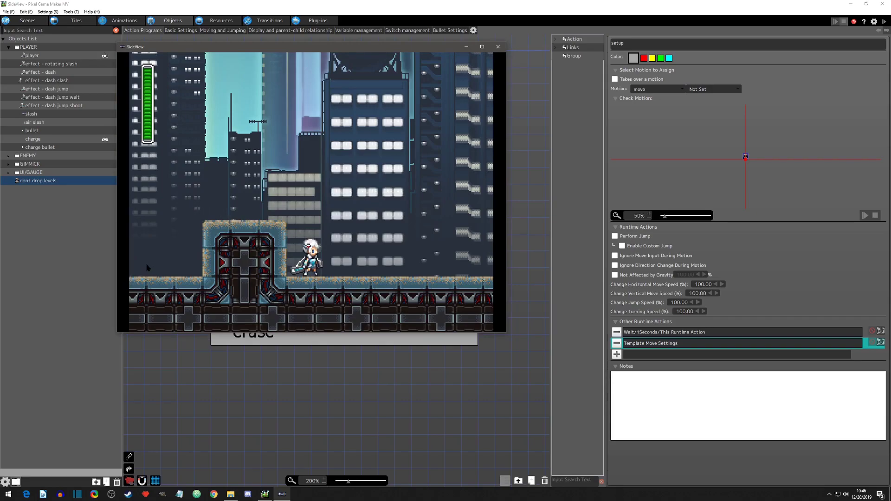
click(498, 46)
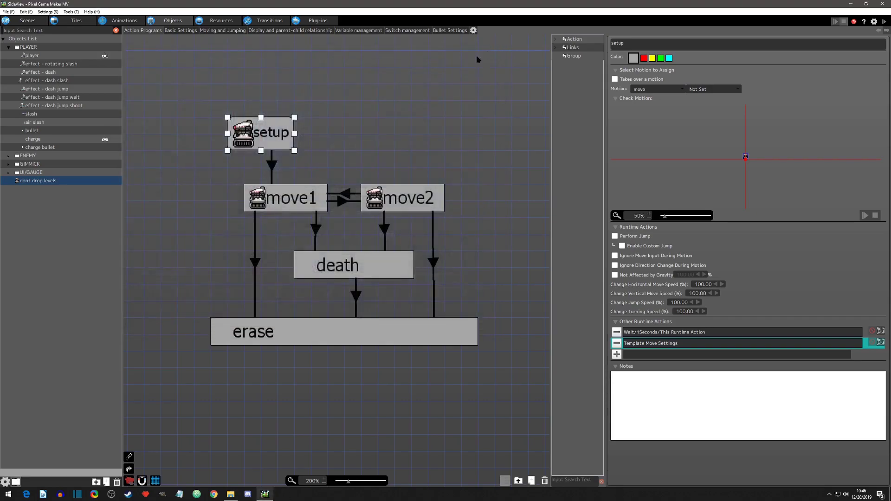
Step: Re-check Don't Drop Levels in setup's Template Move Settings and confirm
double_click(650, 342)
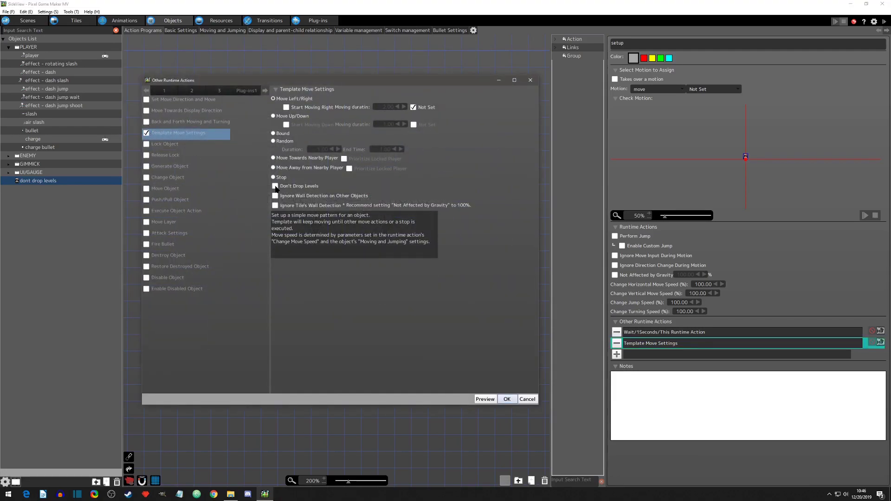
click(275, 185)
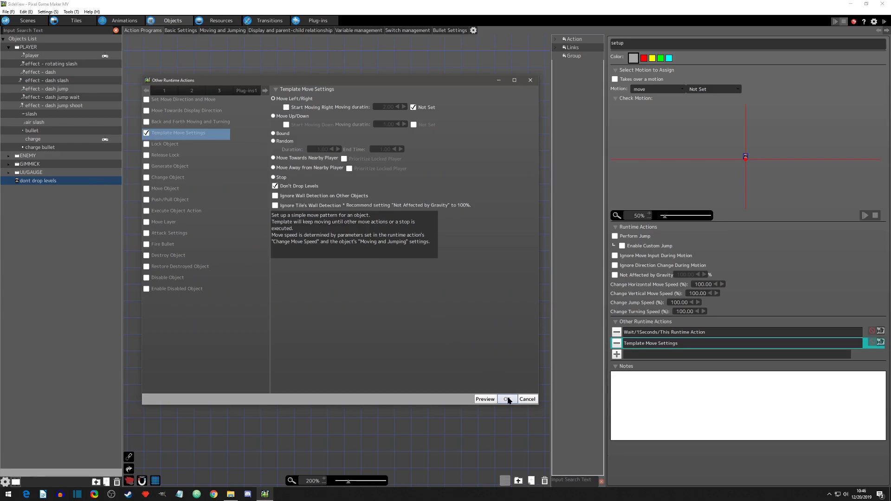
click(506, 399)
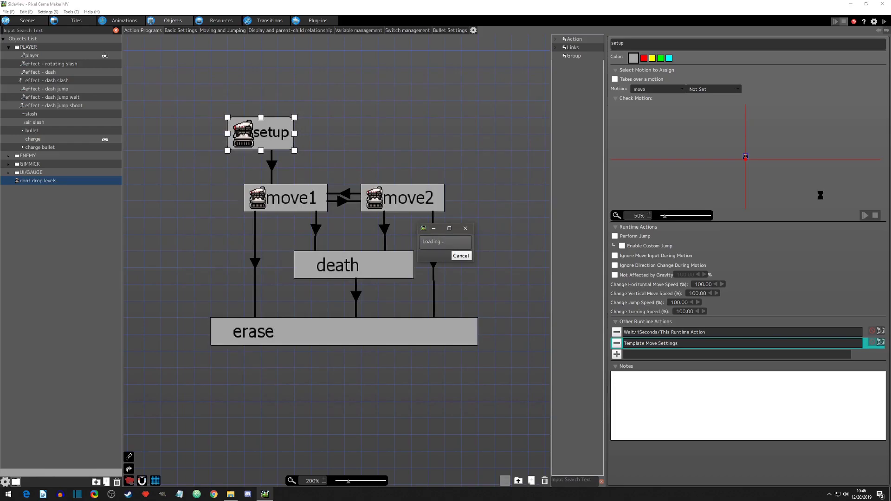
mouse_move(348, 232)
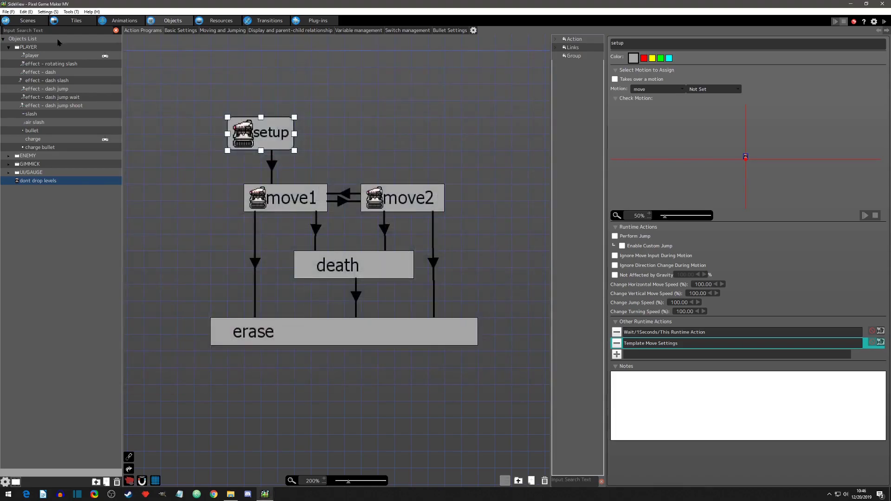
Step: Switch to Runtime Actions 101 and close noob bot's first-state Template Move Settings
click(7, 11)
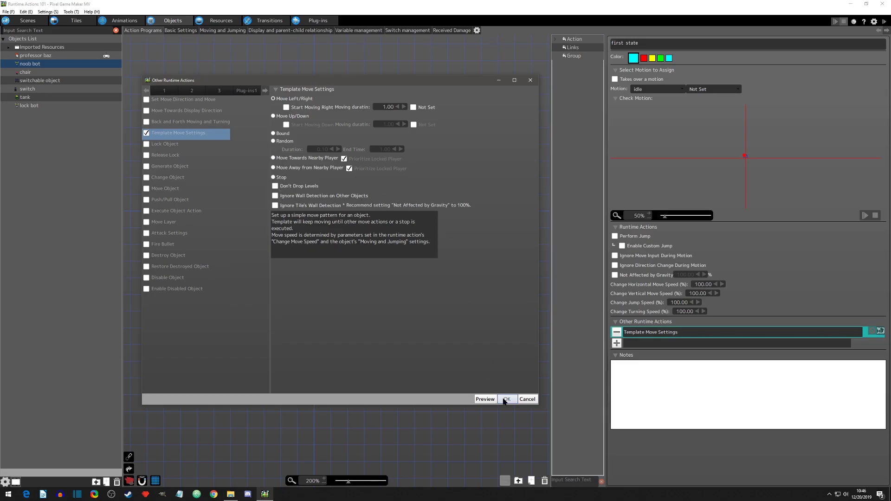
click(506, 399)
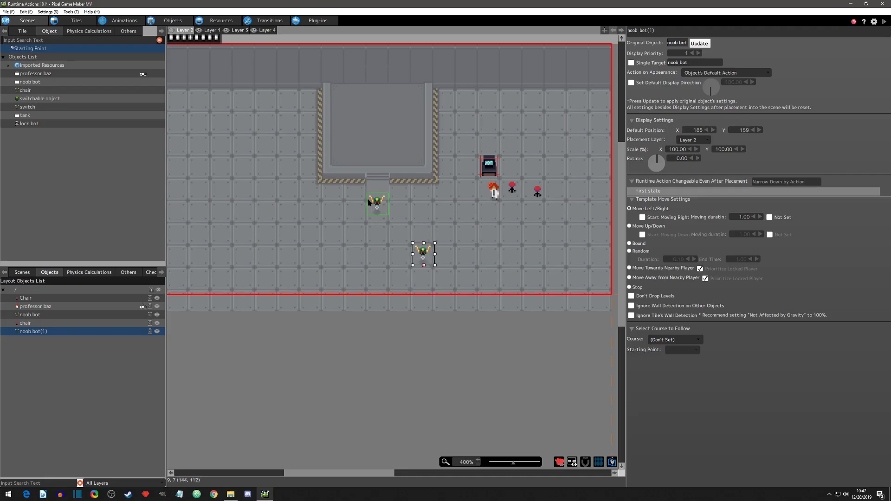
Step: Place a second noob bot in the upper room that ignores tile walls but not object walls
click(29, 314)
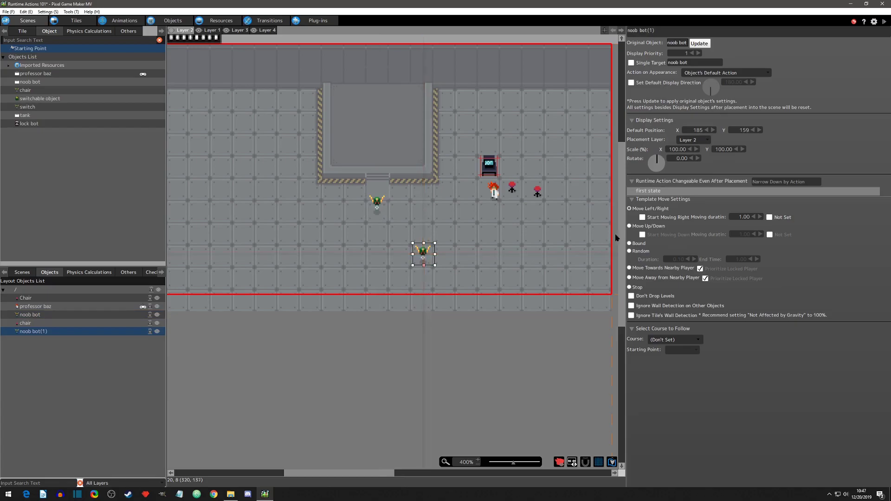
click(641, 217)
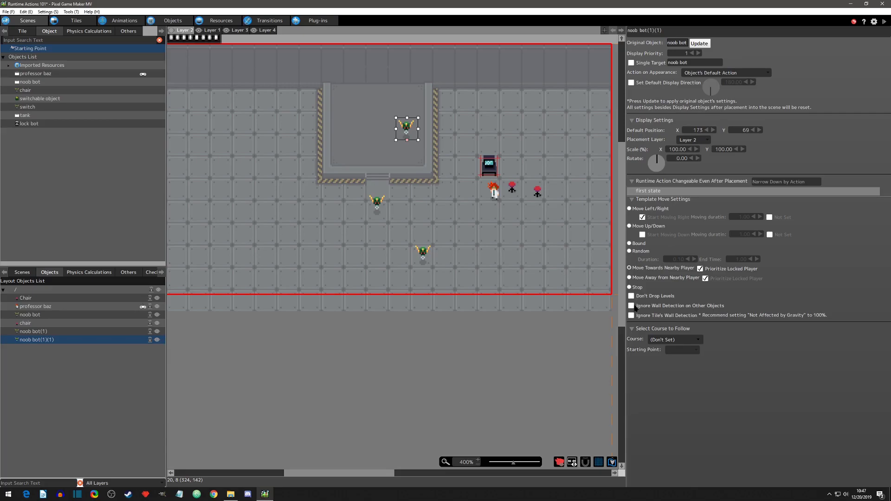
click(631, 305)
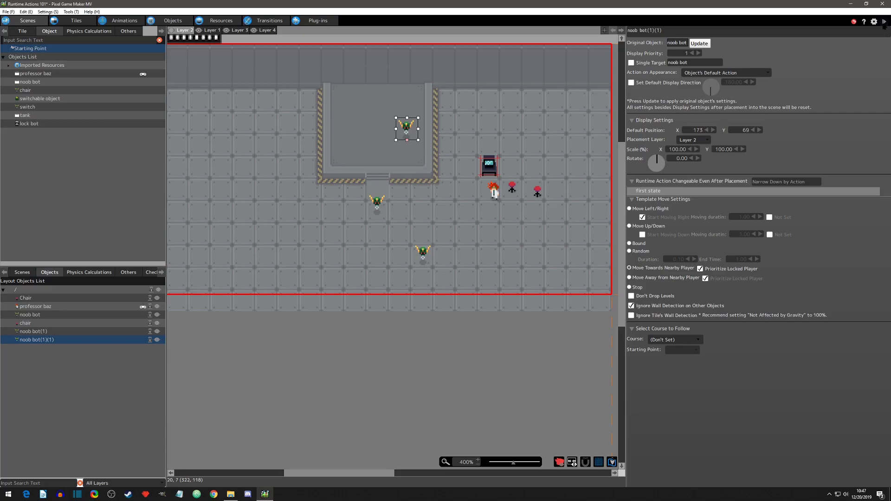
click(631, 315)
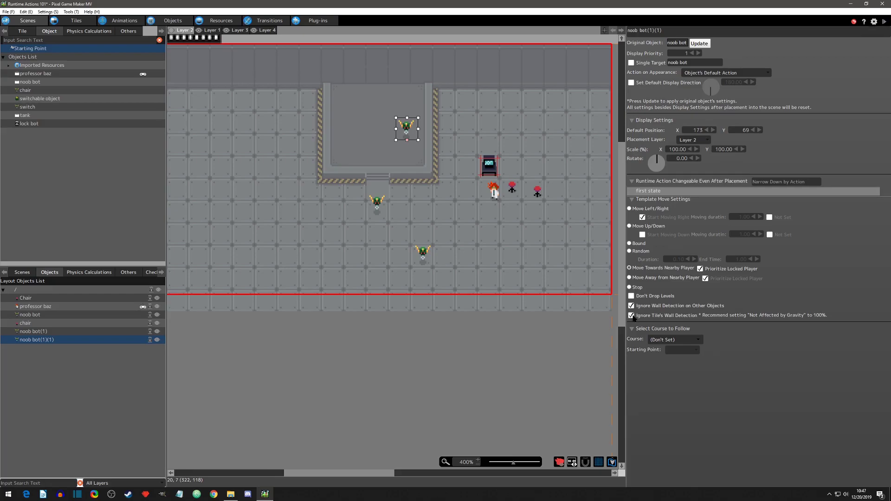
click(631, 306)
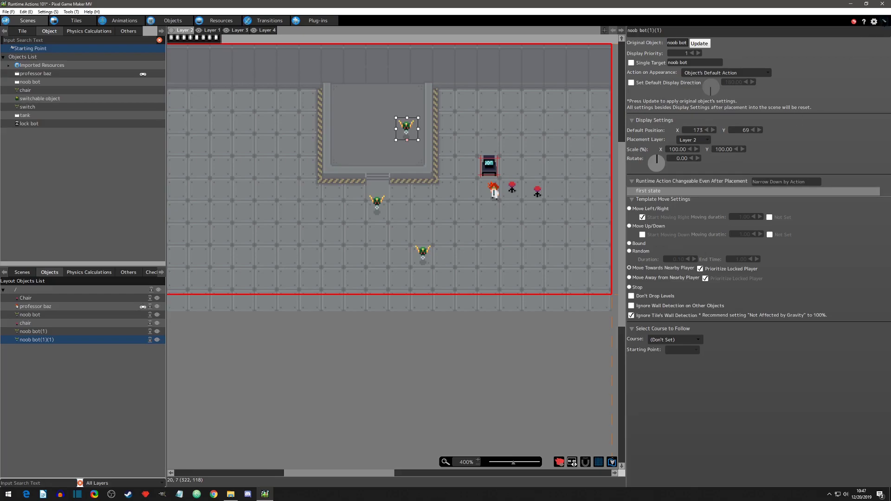